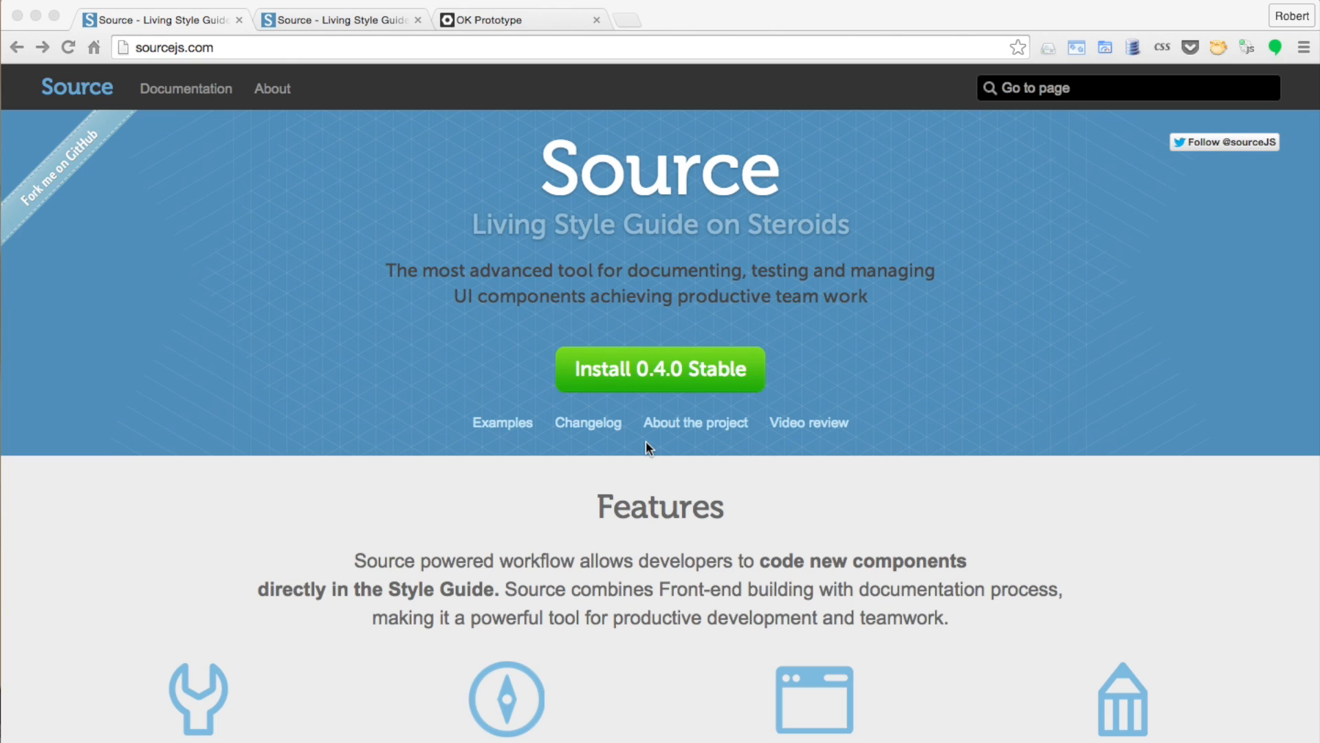
mouse_move(376, 70)
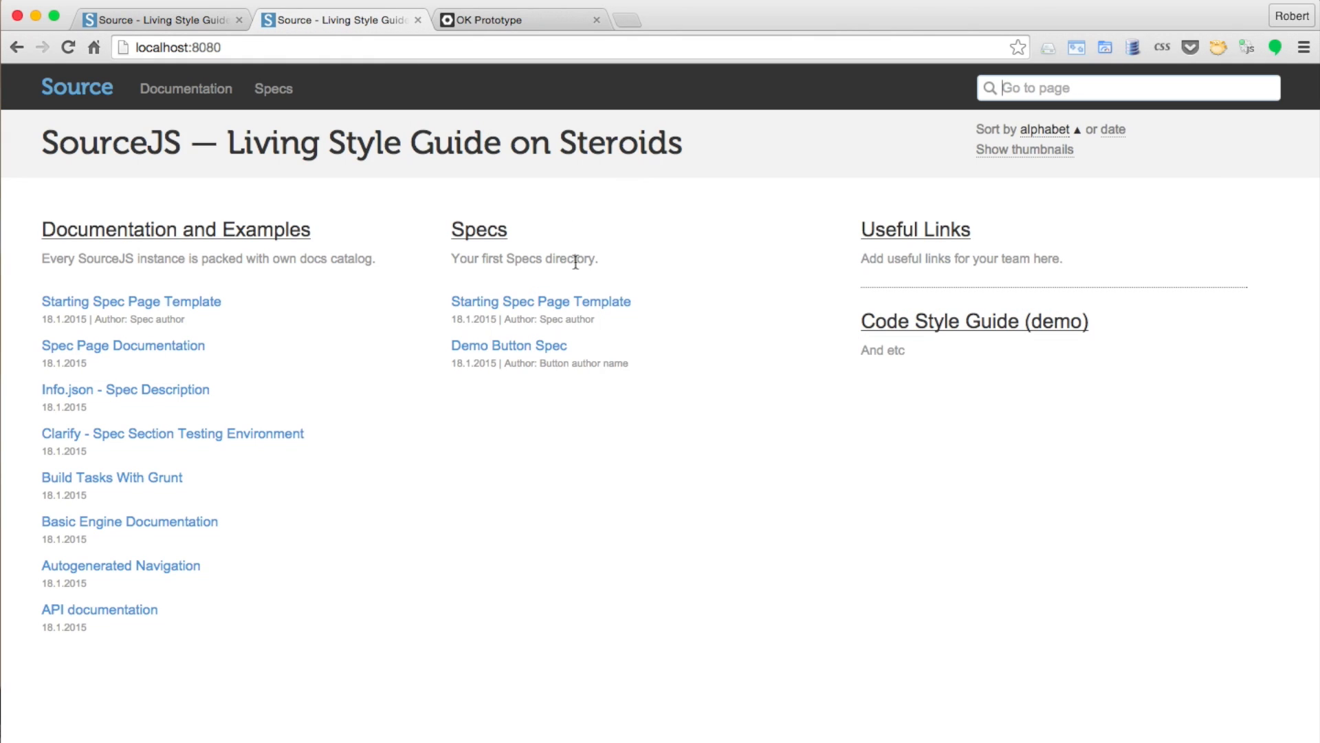
mouse_move(521, 544)
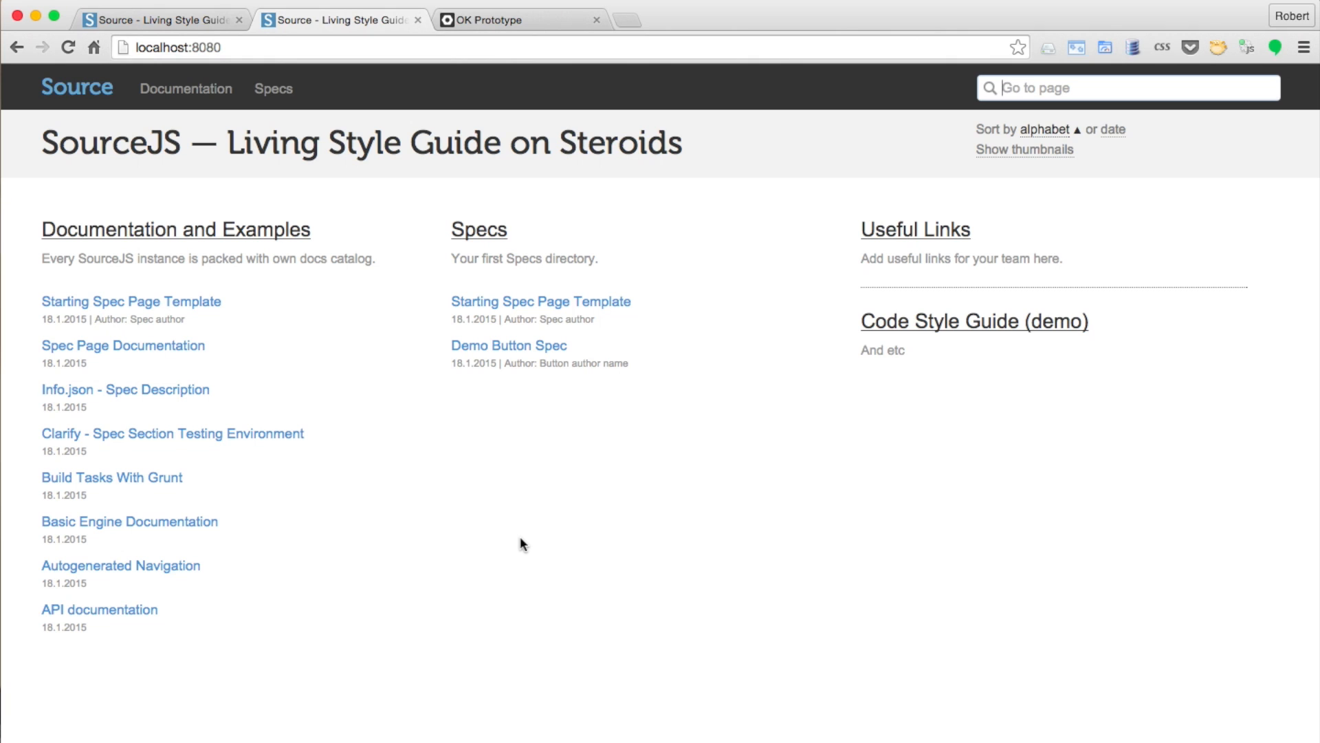
mouse_move(252, 326)
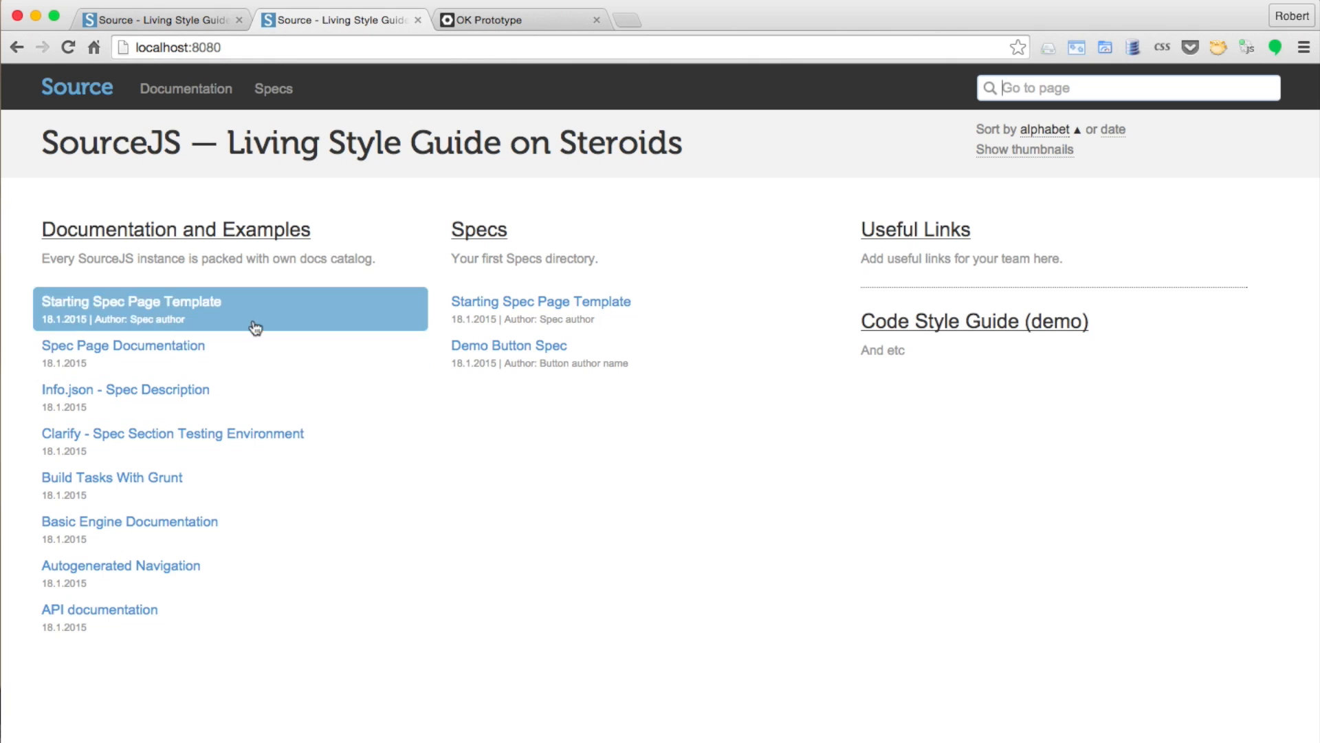
mouse_move(484, 547)
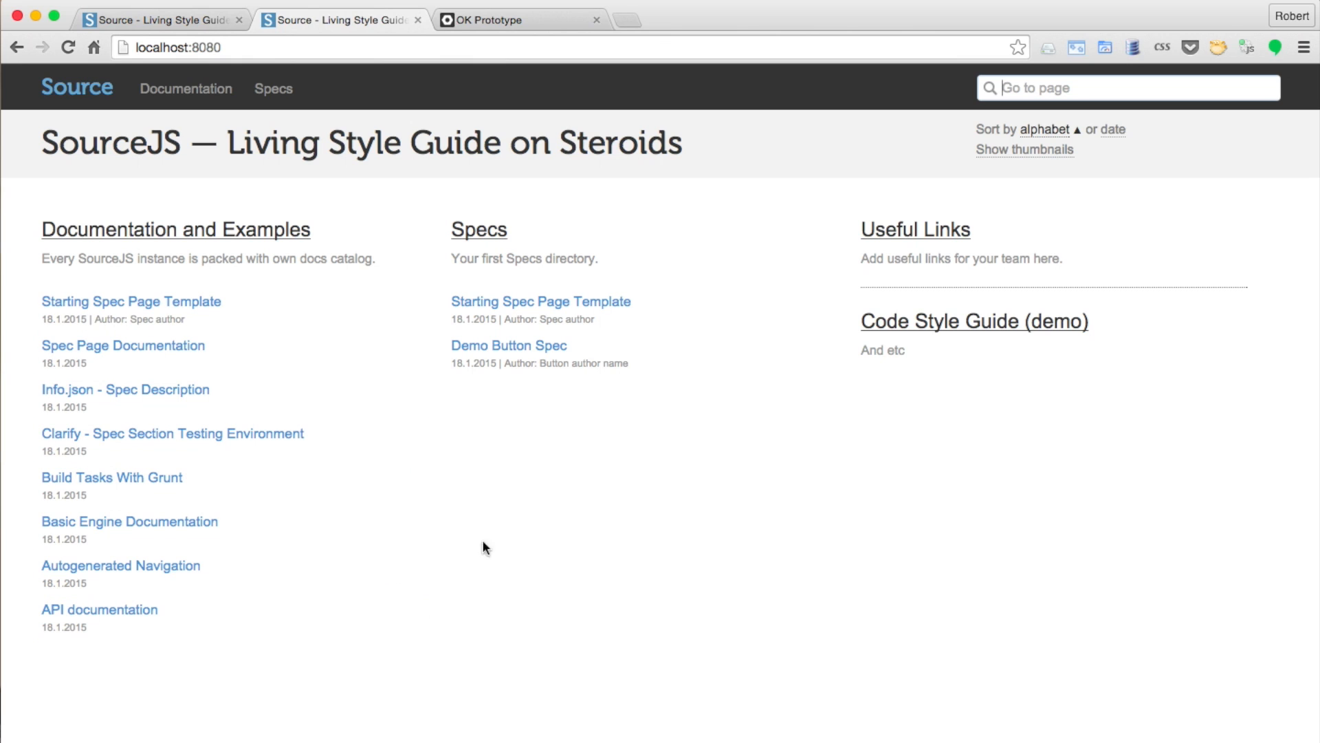
mouse_move(537, 511)
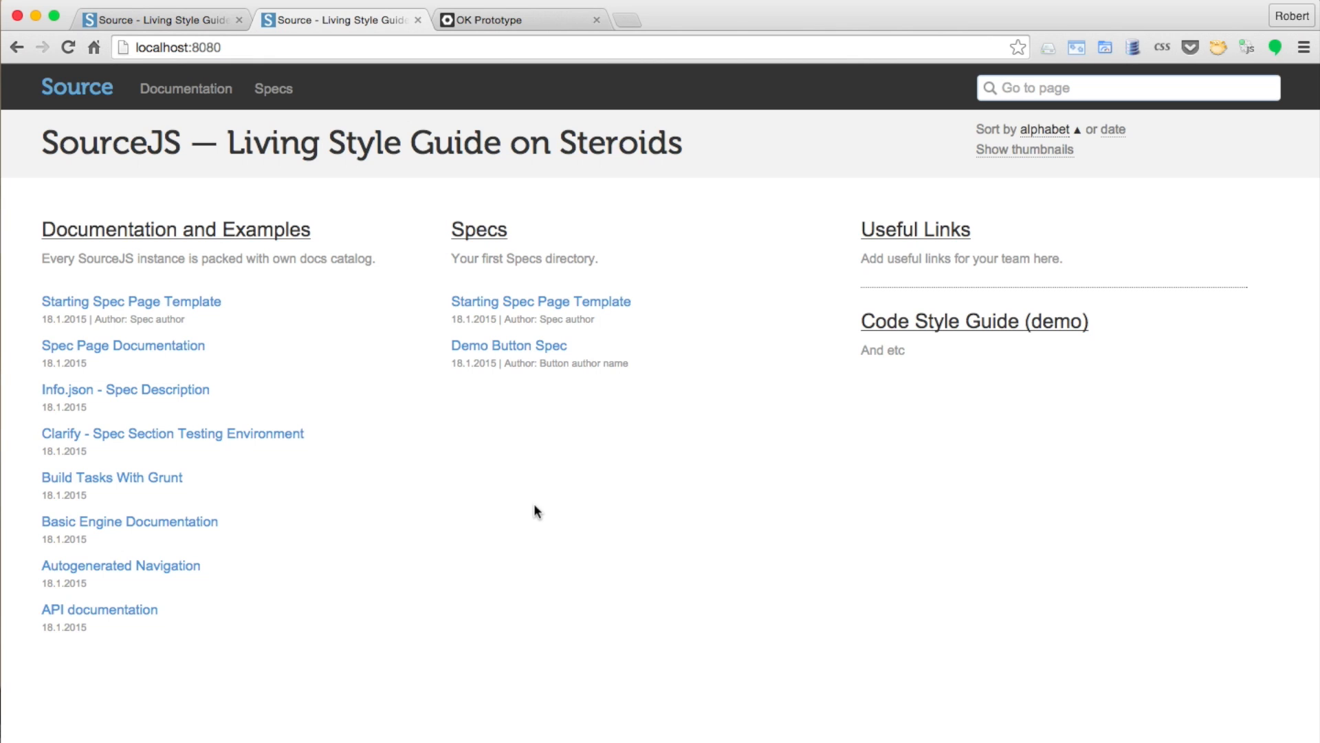
mouse_move(540, 480)
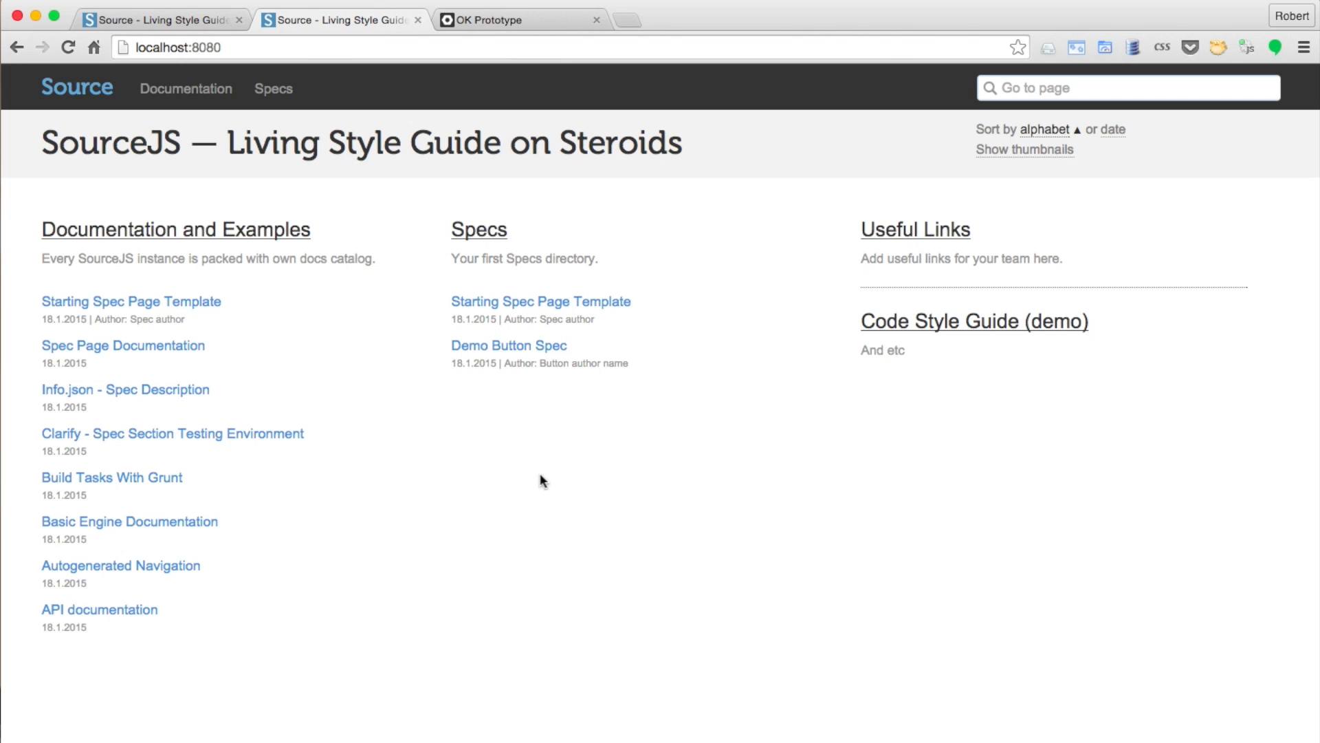
Open the Demo Button Spec and show, then hide, the button example's HTML source.
left_click(507, 345)
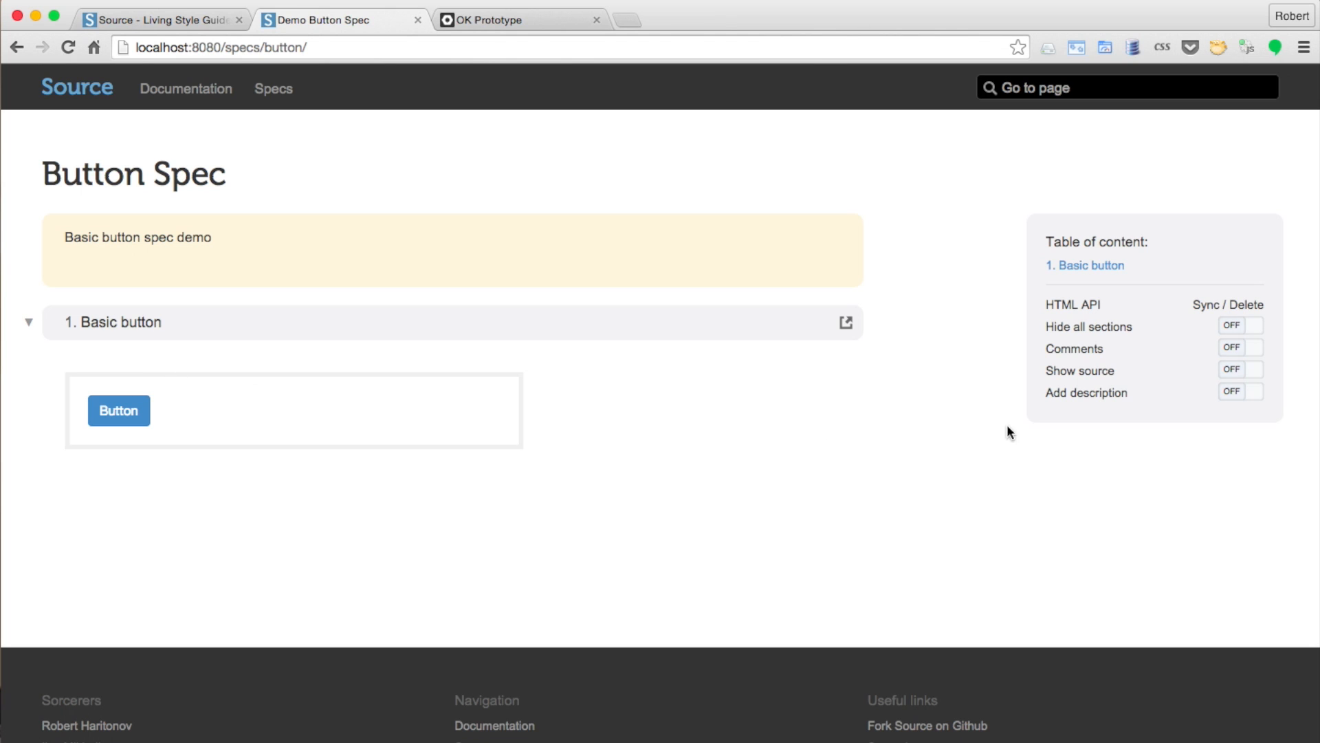
left_click(1240, 370)
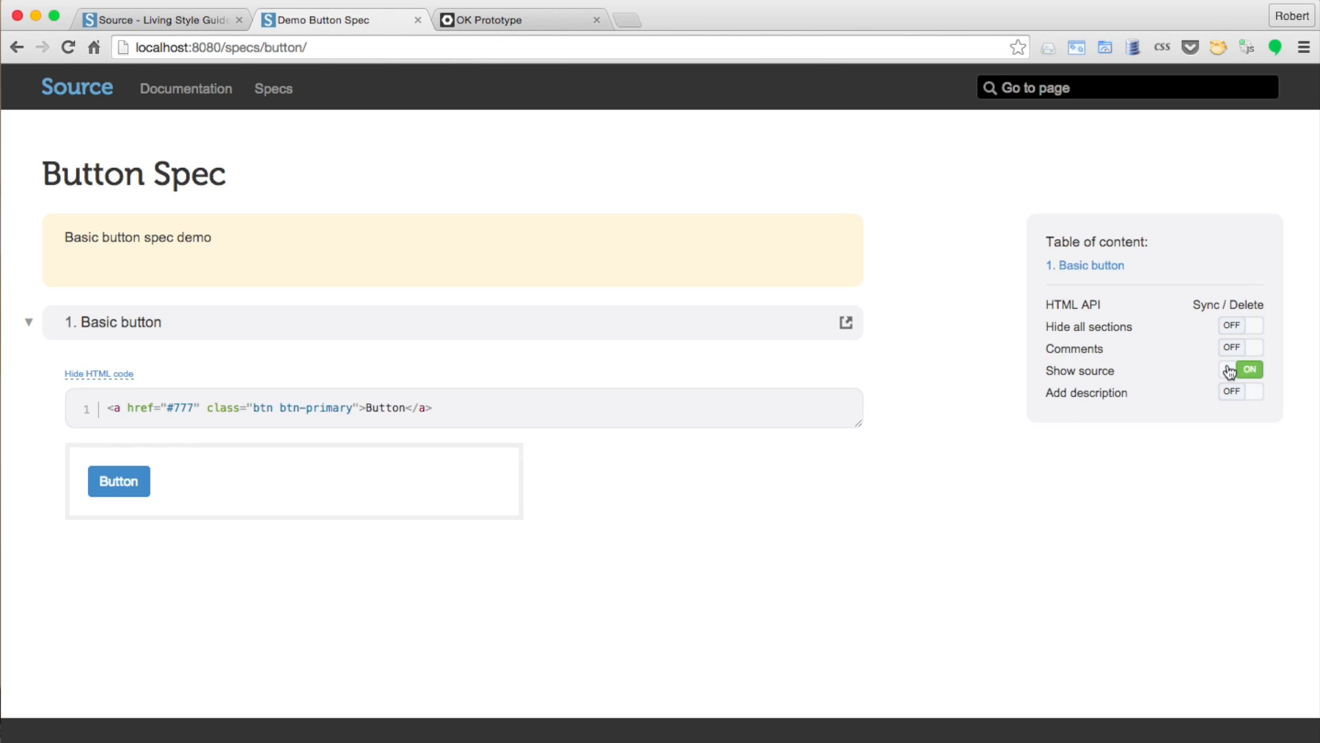
left_click(1248, 369)
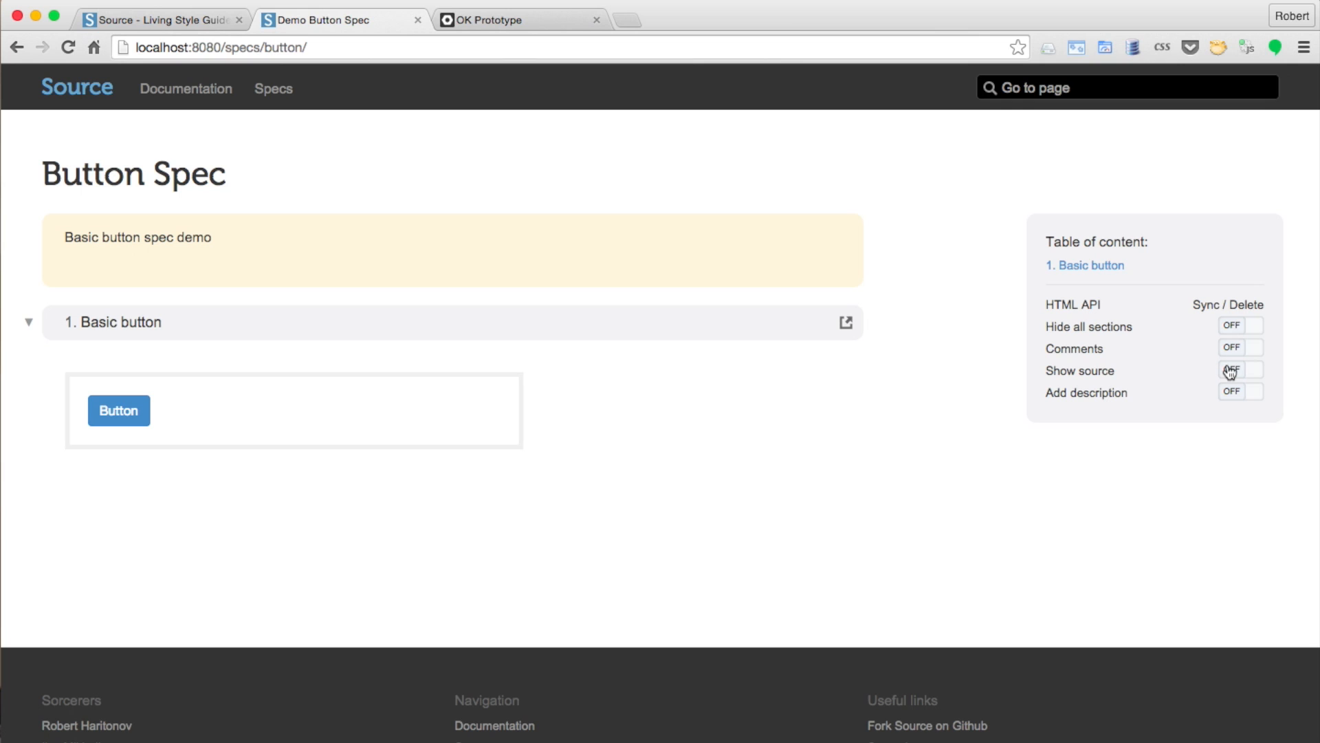
mouse_move(1230, 385)
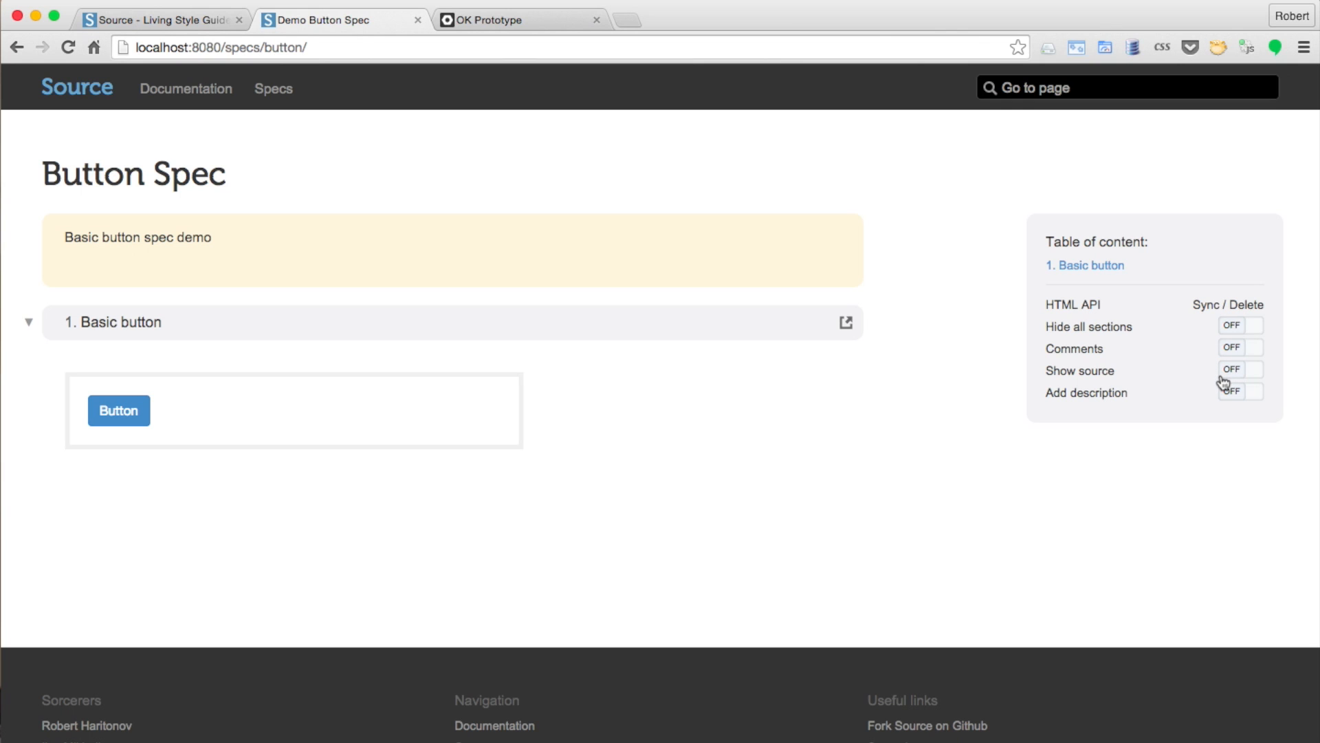
Add the description 'Notes' and save a 'My comment' annotation on the button example.
left_click(1239, 390)
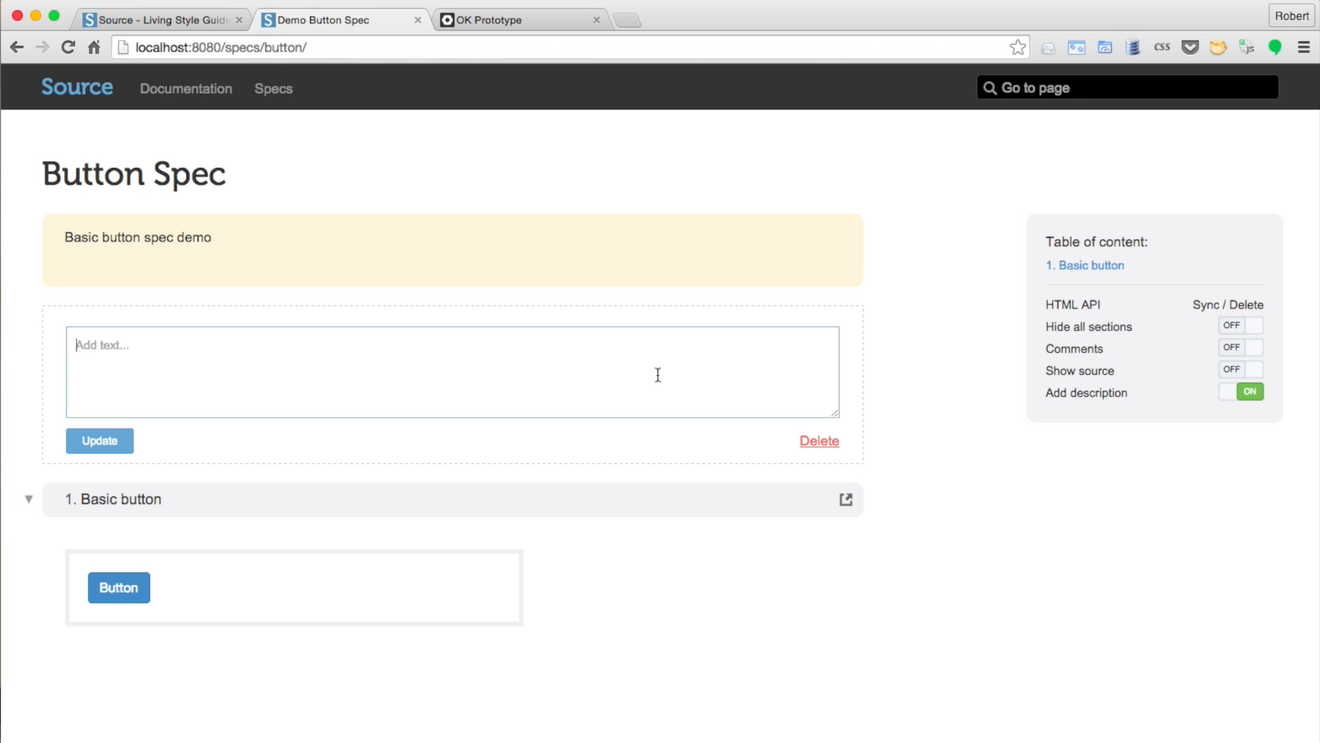
type("Notes")
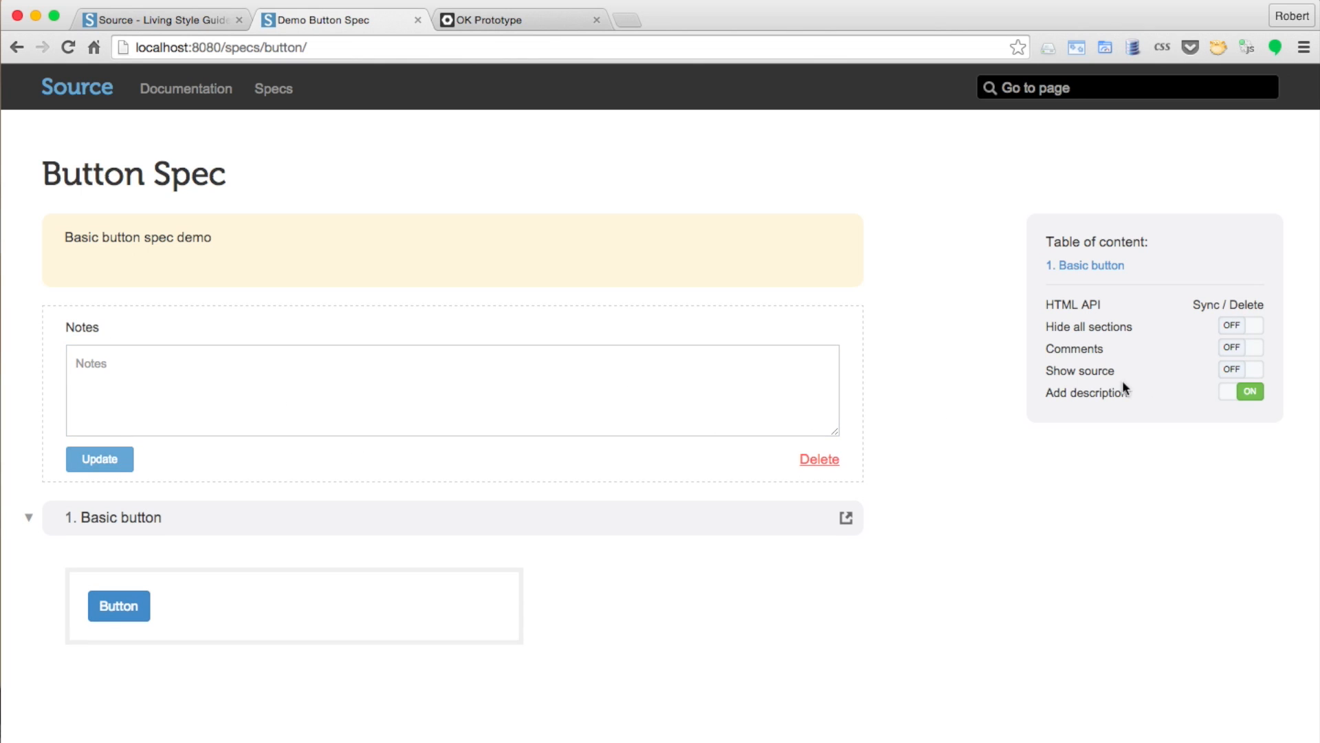
left_click(1240, 346)
type("My comme")
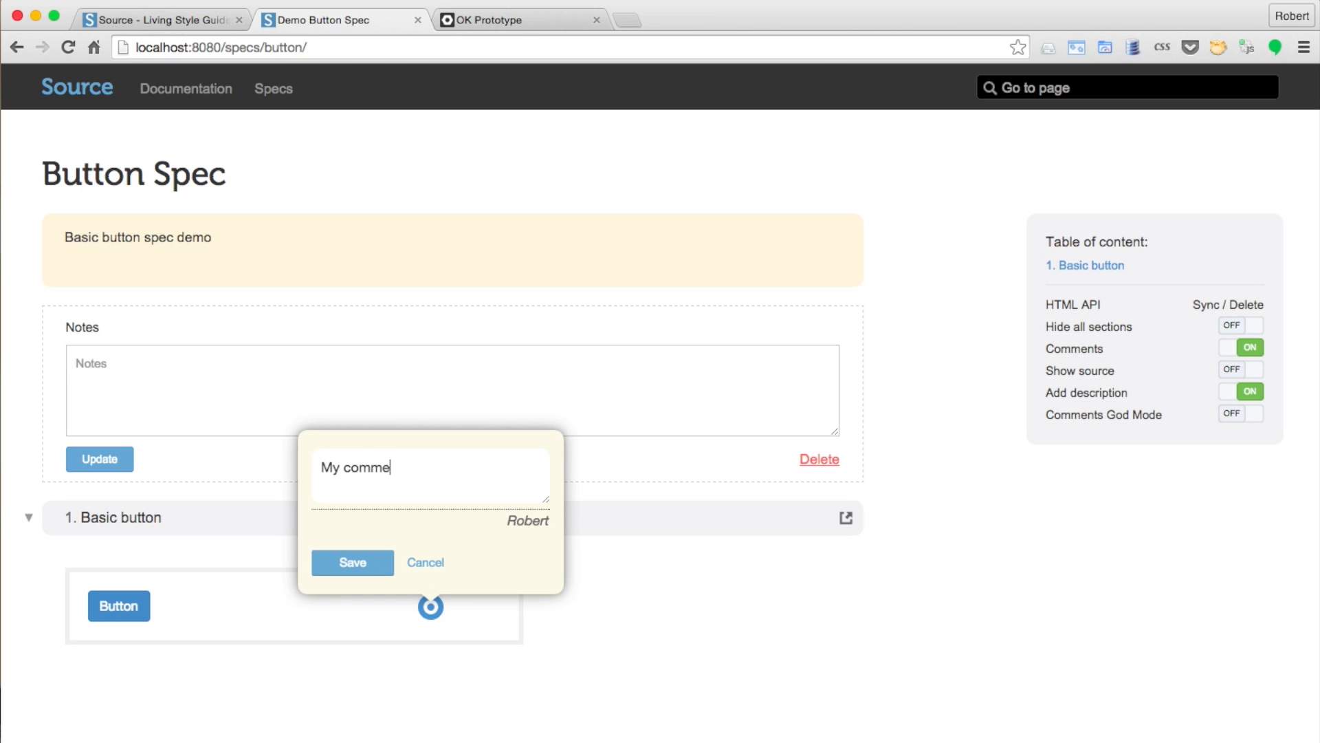
left_click(352, 563)
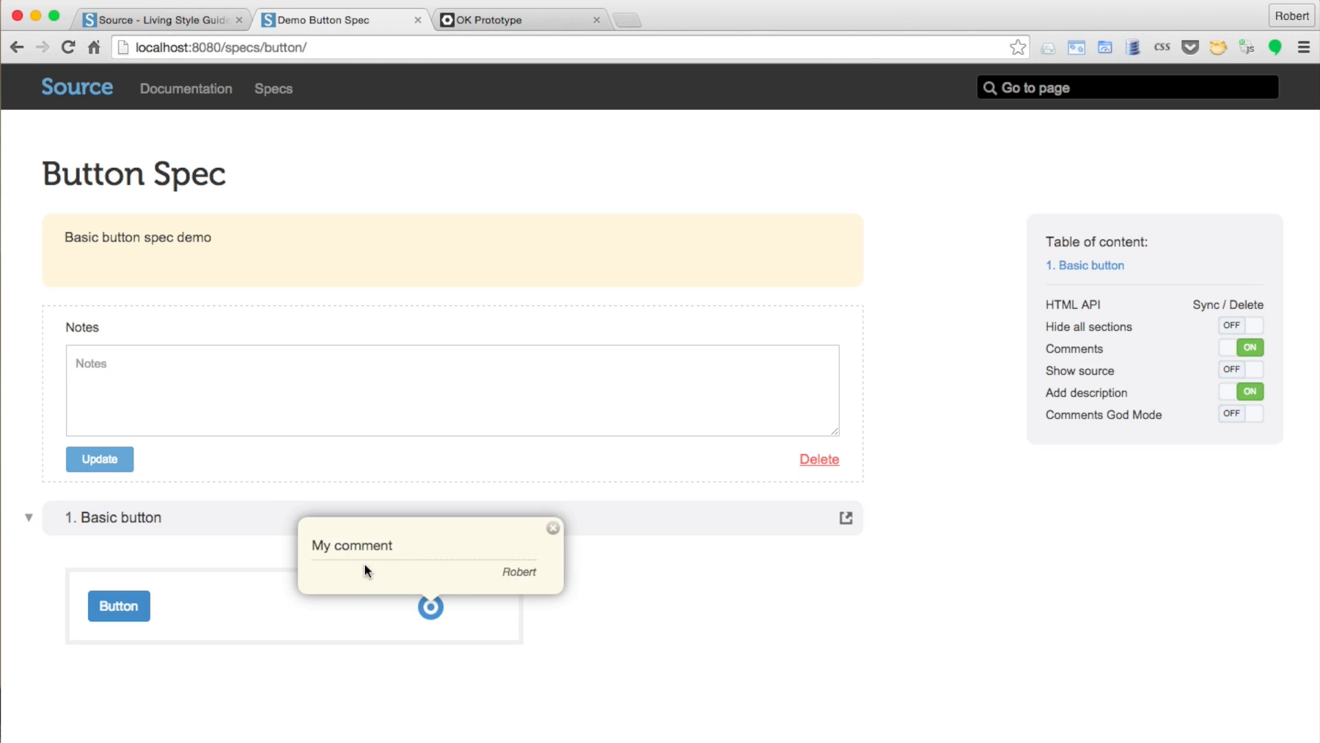
left_click(1239, 325)
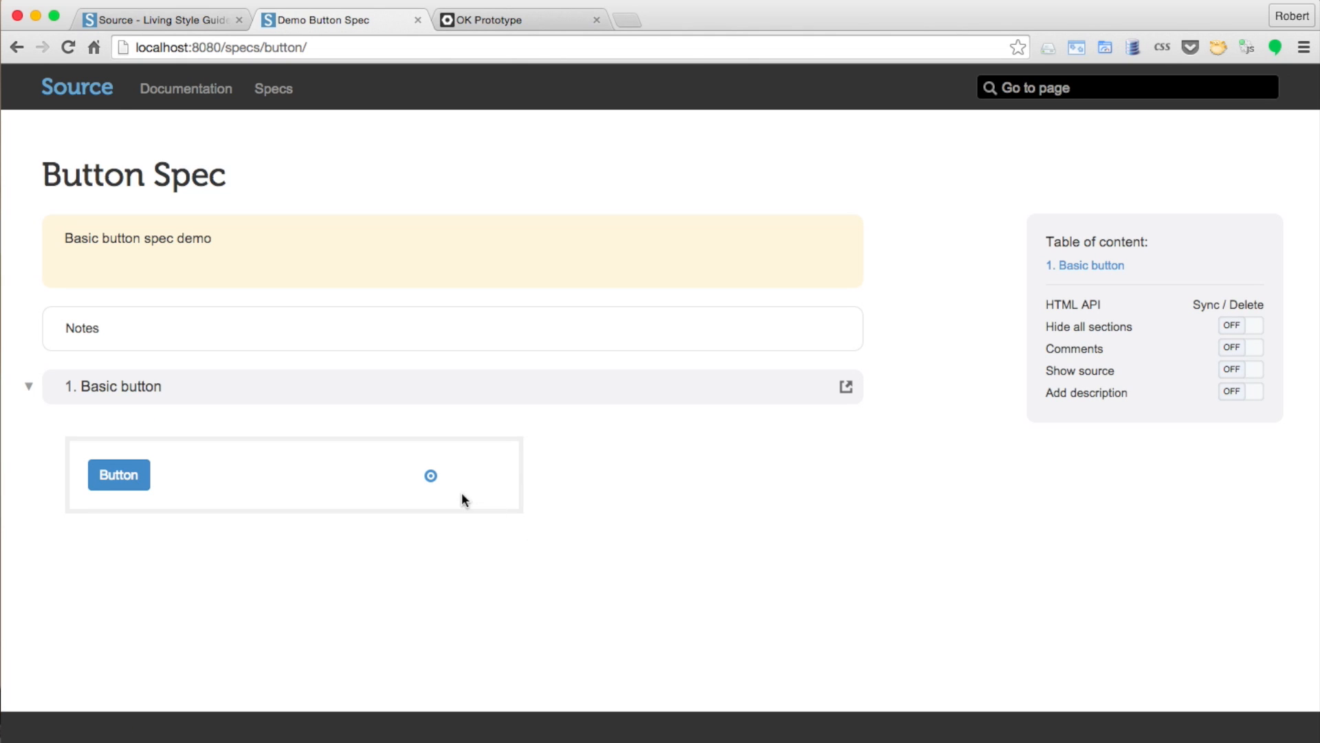
left_click(430, 476)
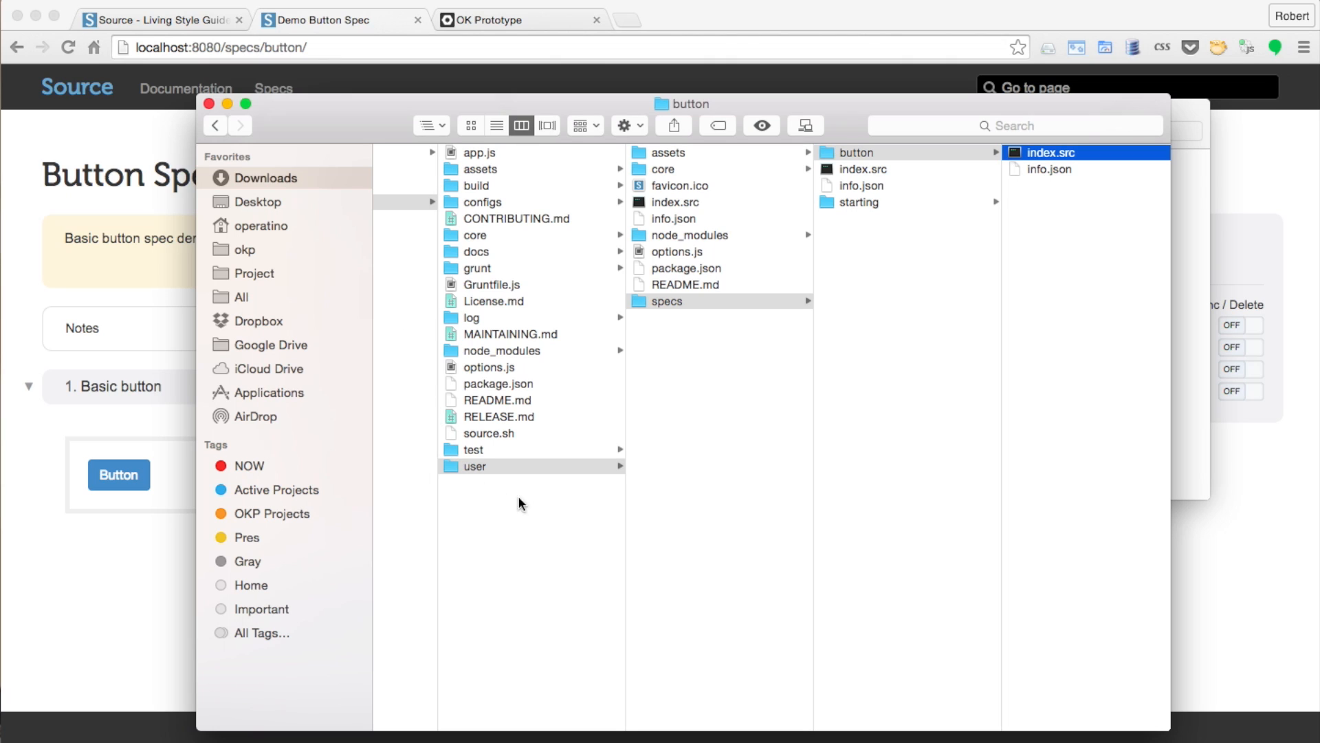
mouse_move(610, 480)
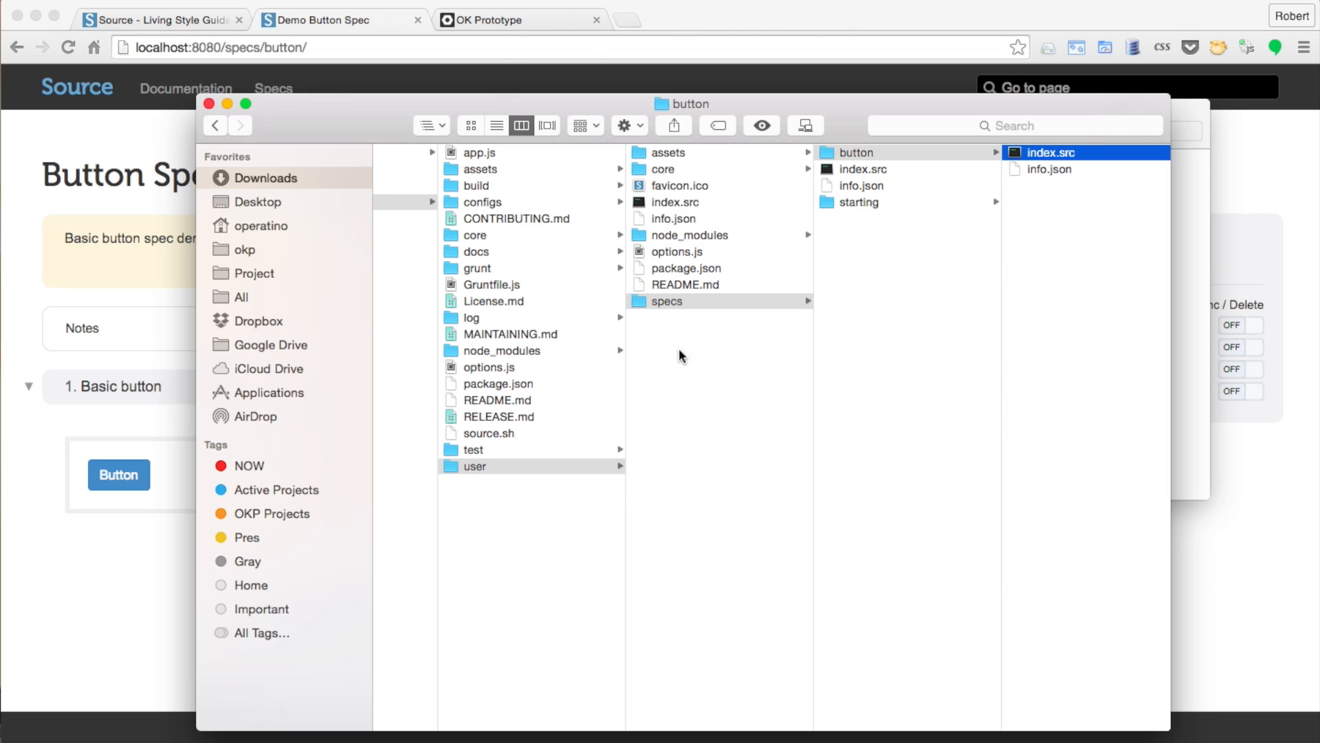
Browse to user > specs > button in Finder and open index.src.
left_click(666, 301)
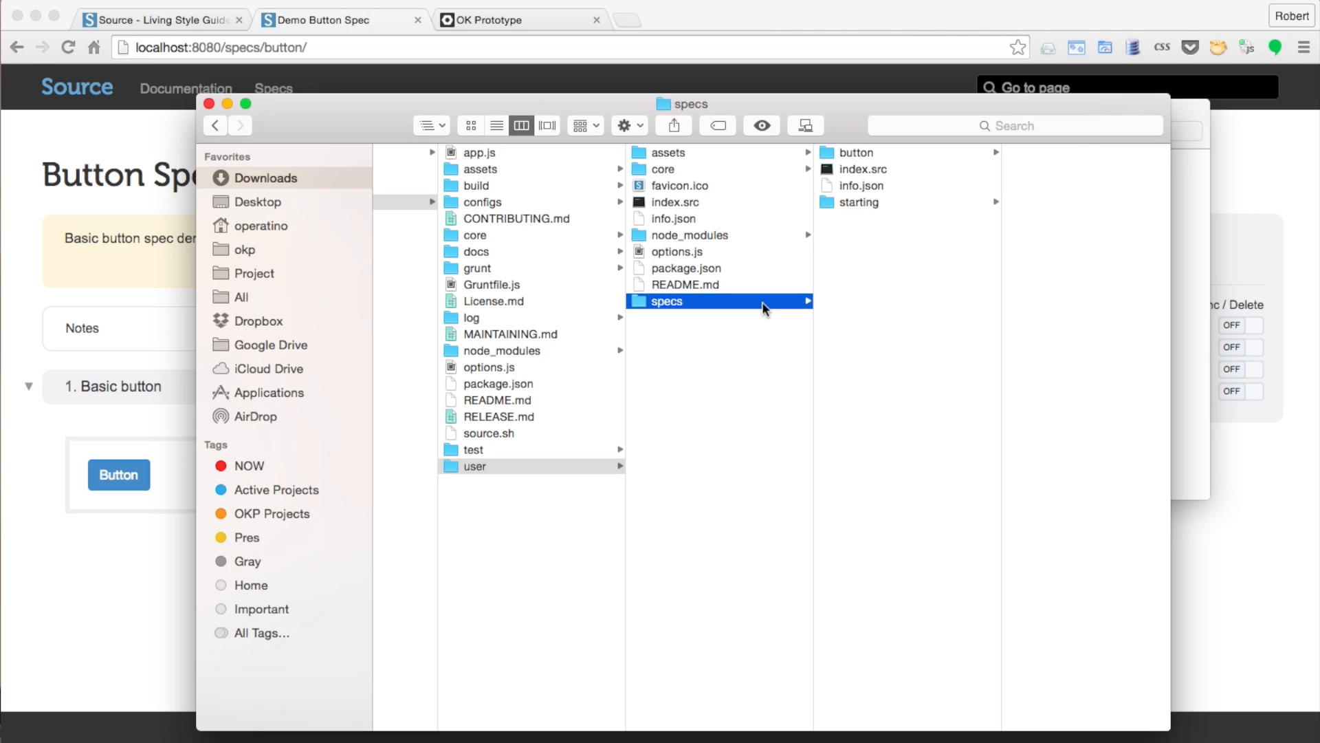
left_click(854, 152)
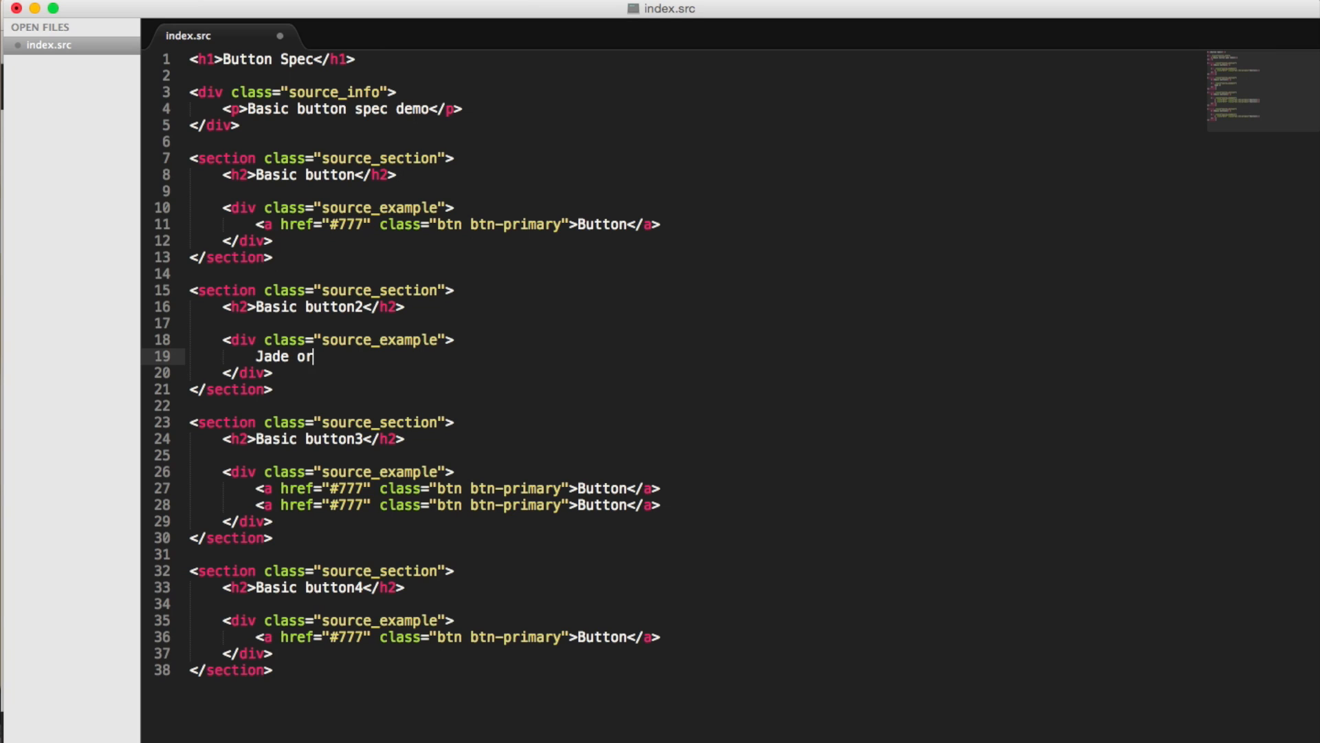
Enter 'Jade or EJS partials' in the Basic button2 example and save the file.
type("EJS")
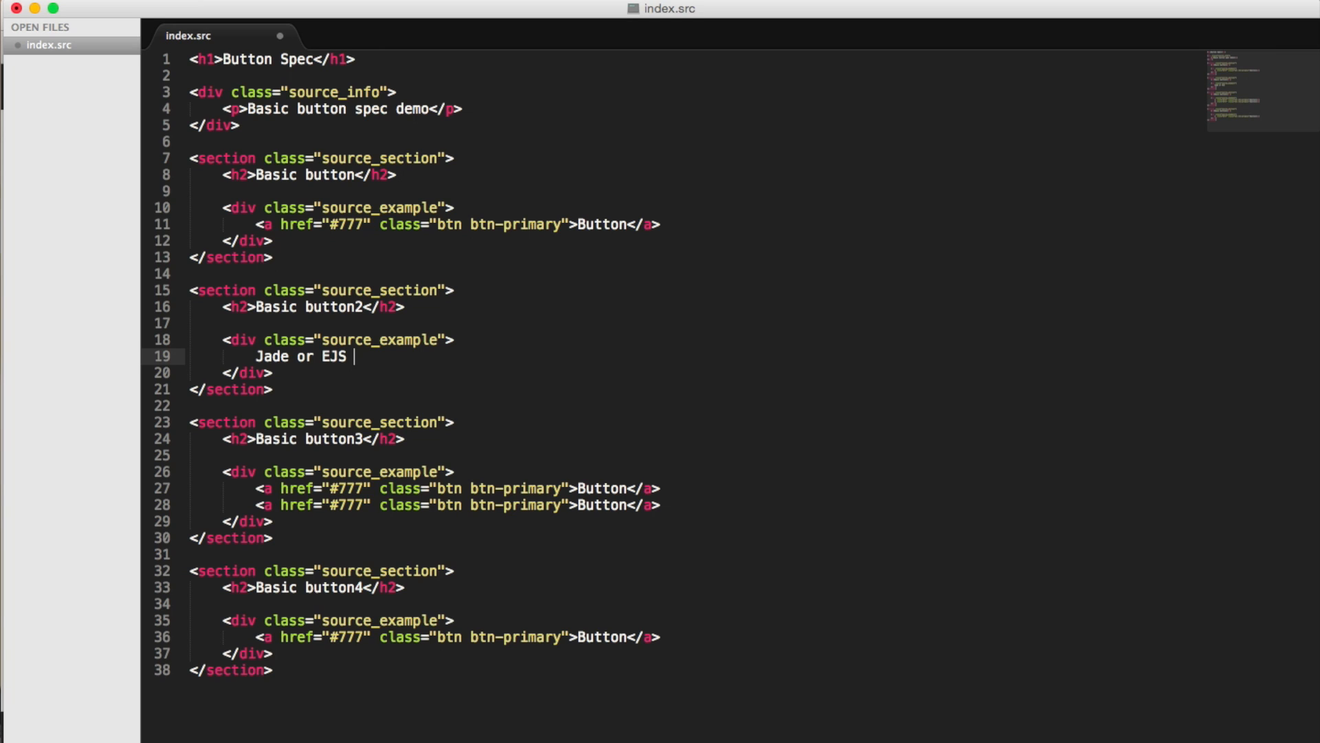
type("partials")
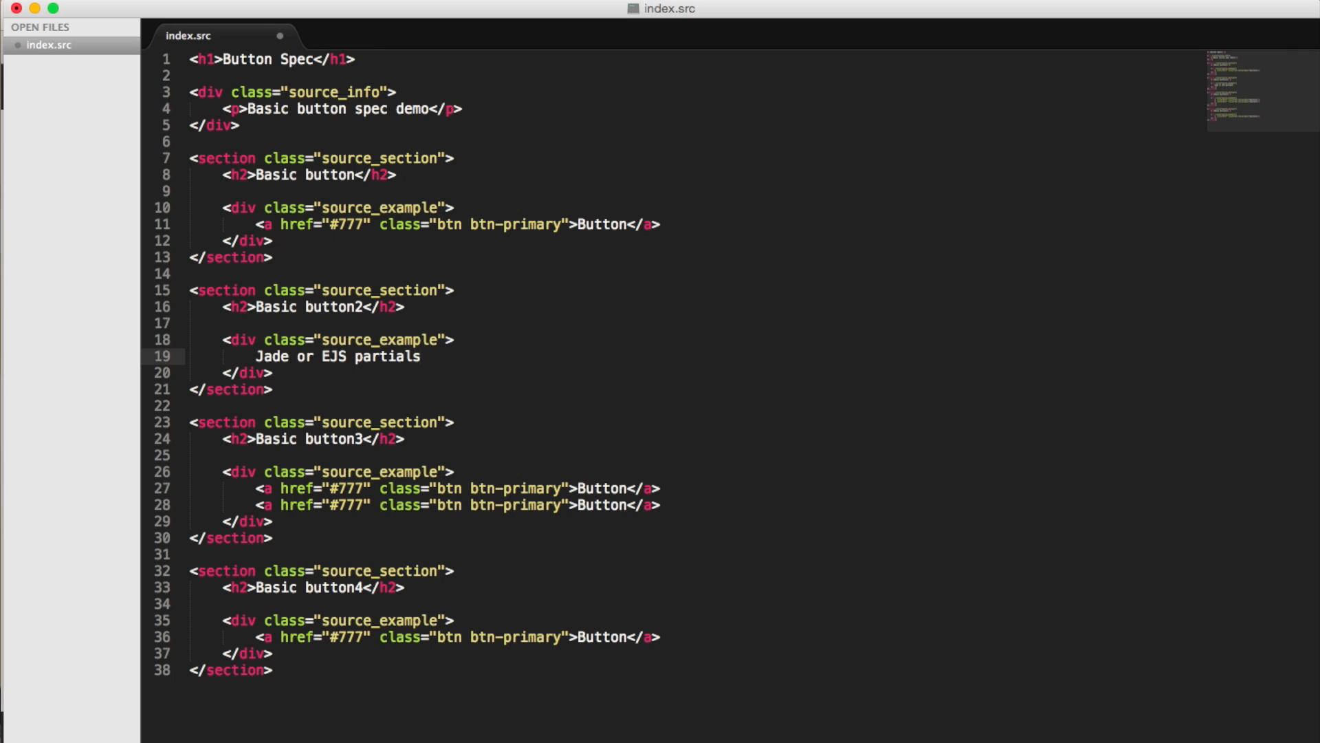
left_click(421, 356)
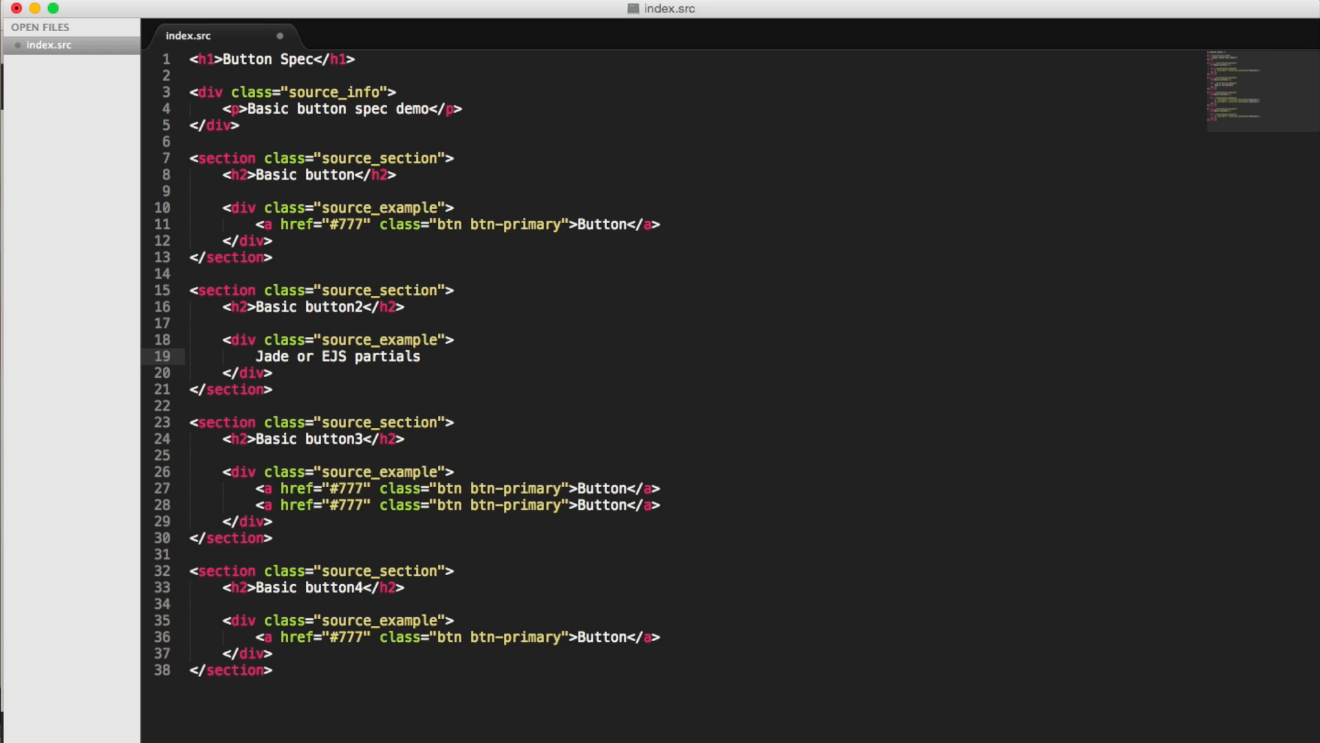
key("cmd+tab")
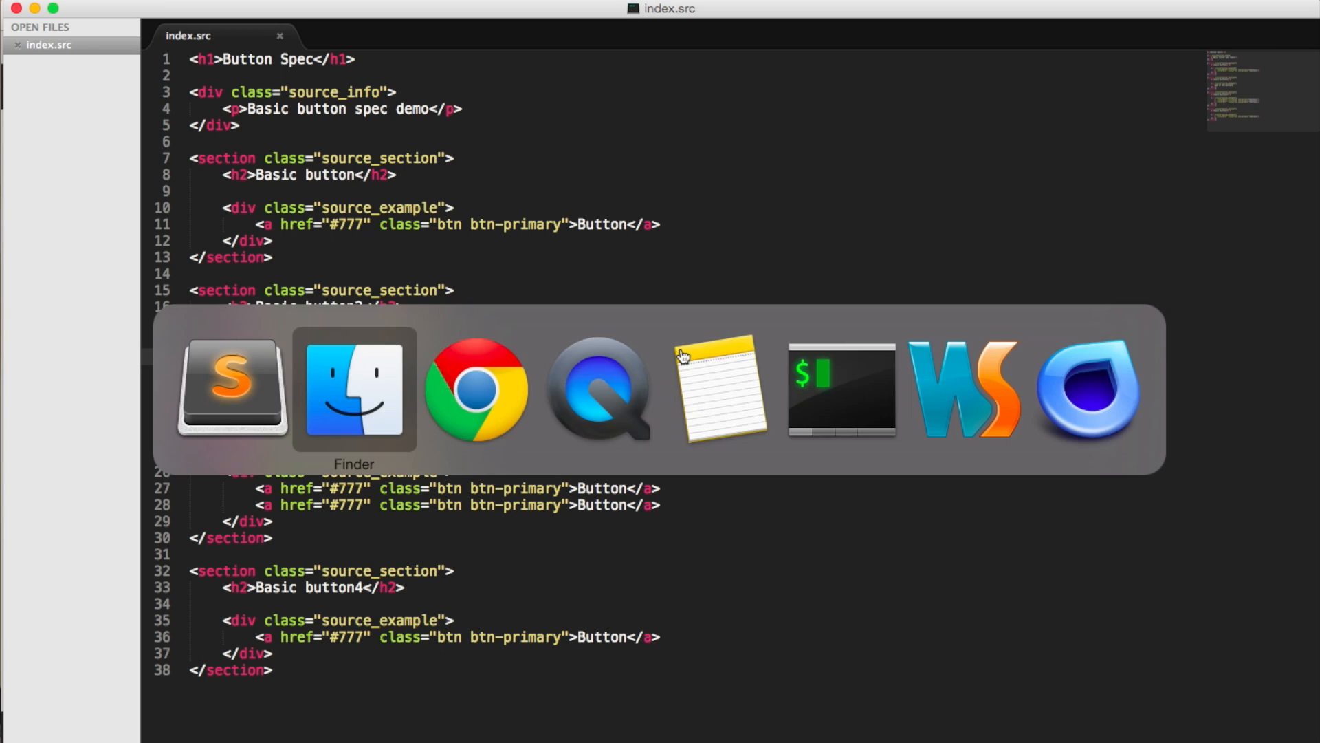
Preview Basic button3 together with Basic button in the Clarify testing view.
left_click(476, 390)
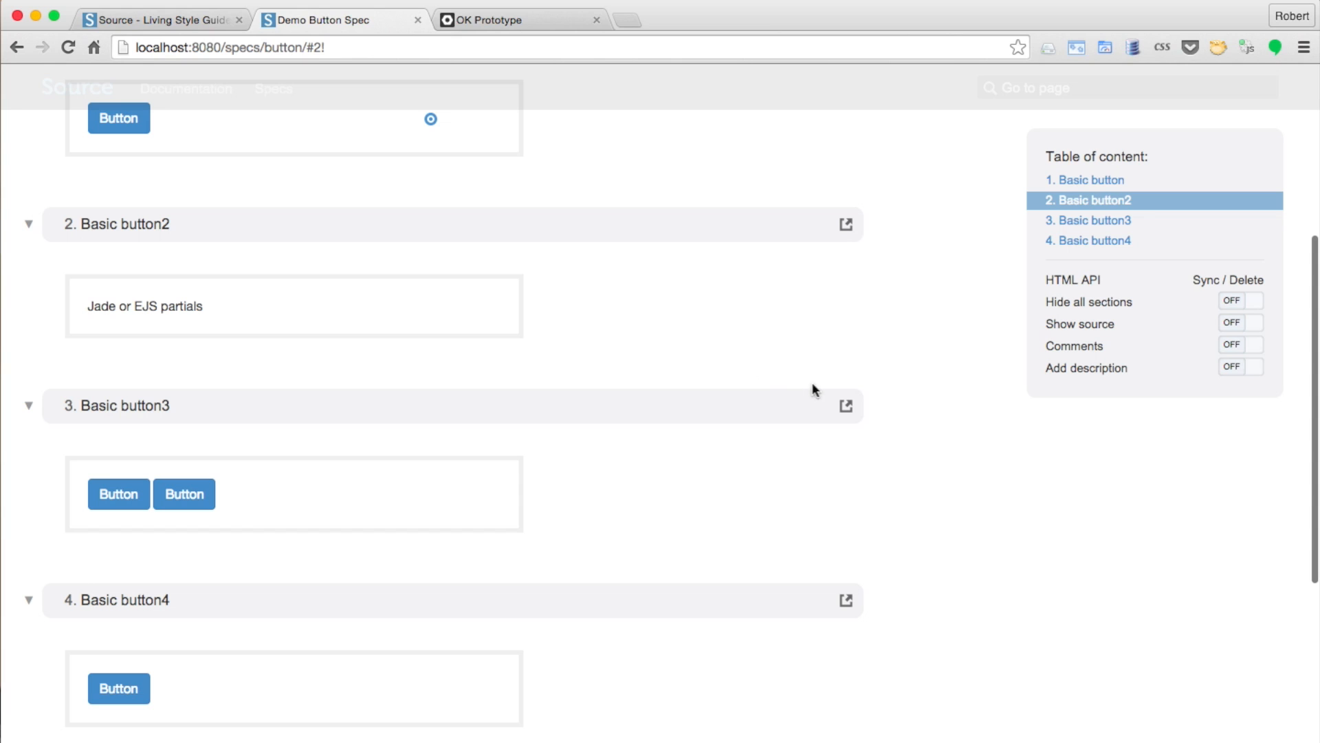
left_click(846, 406)
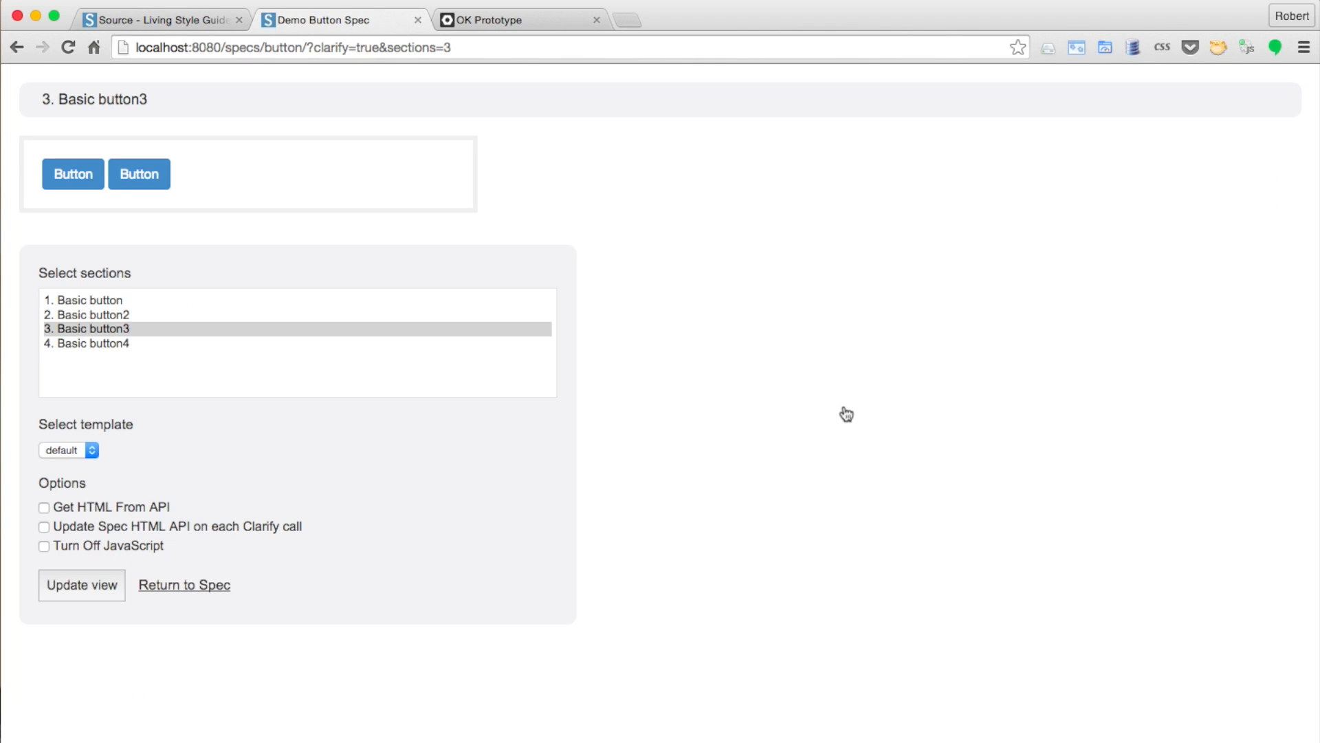
mouse_move(160, 305)
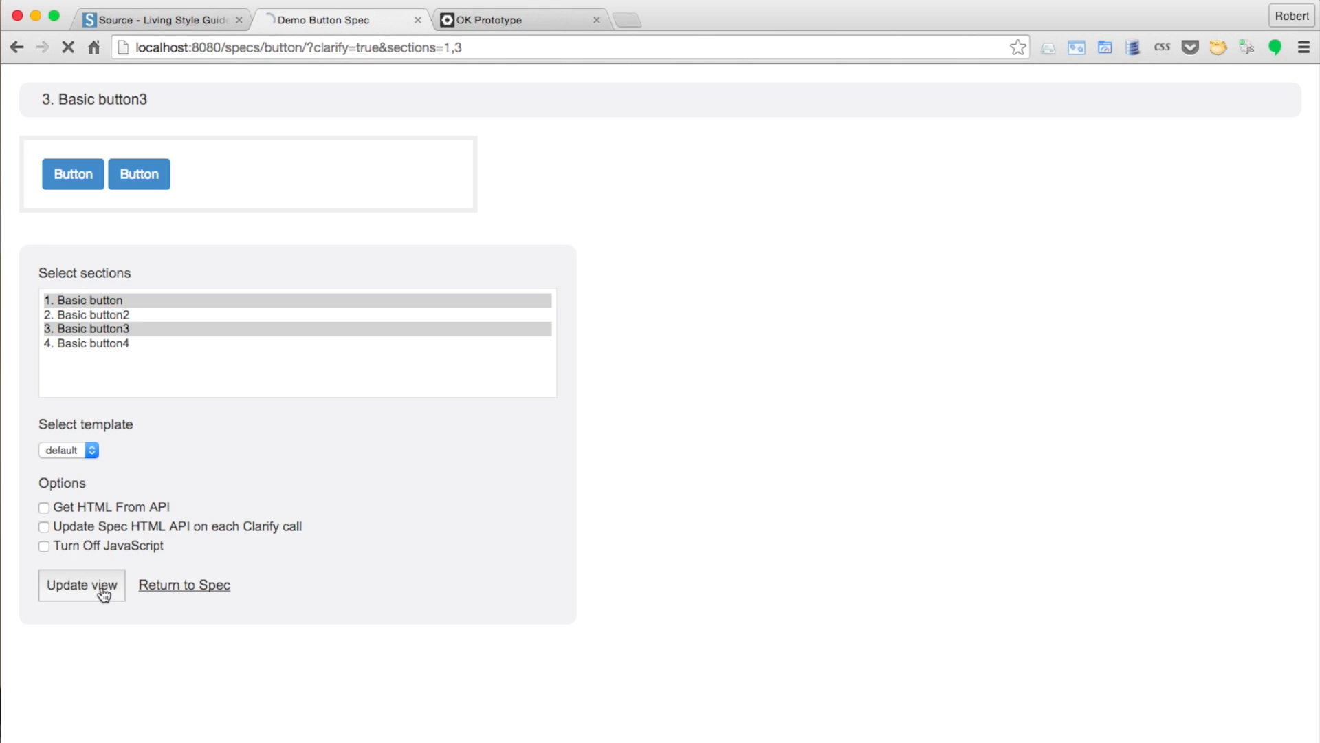
left_click(81, 585)
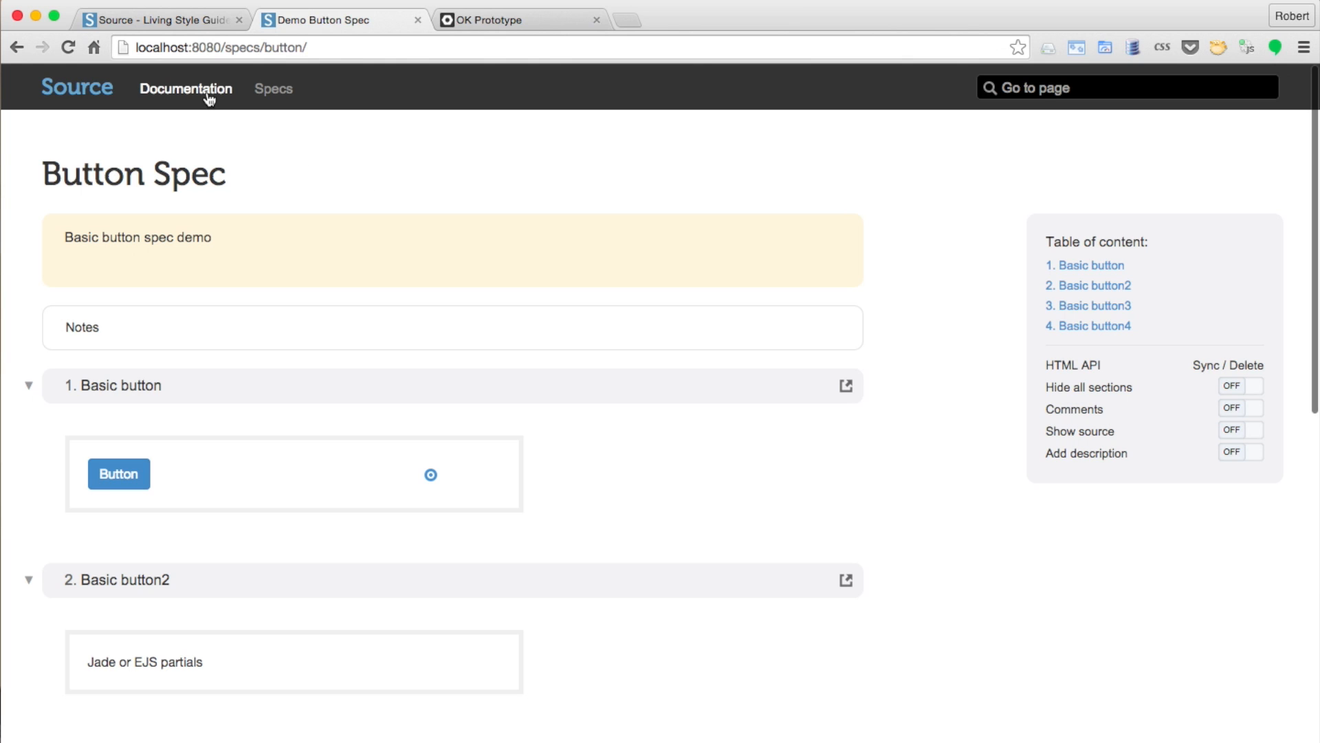
Turn on catalog thumbnails and search 'butt' to reopen the Demo Button Spec.
left_click(185, 87)
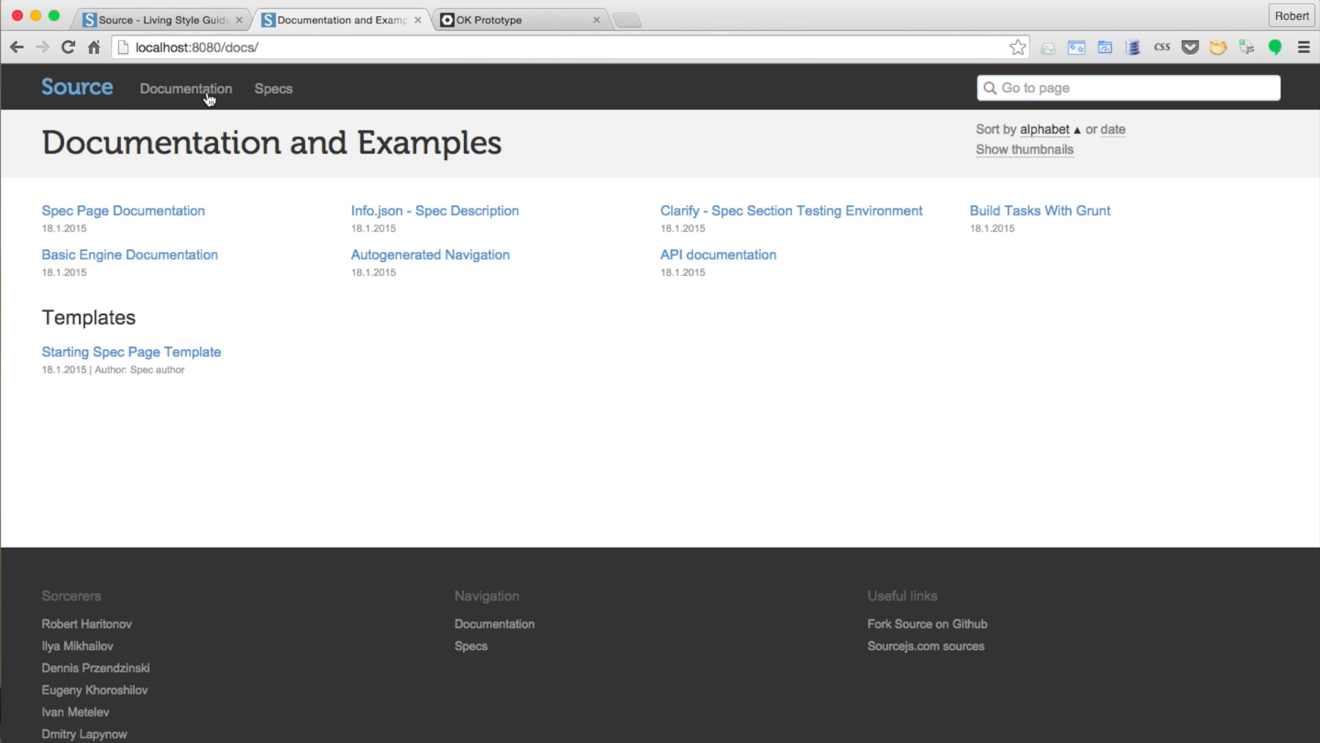
mouse_move(1007, 162)
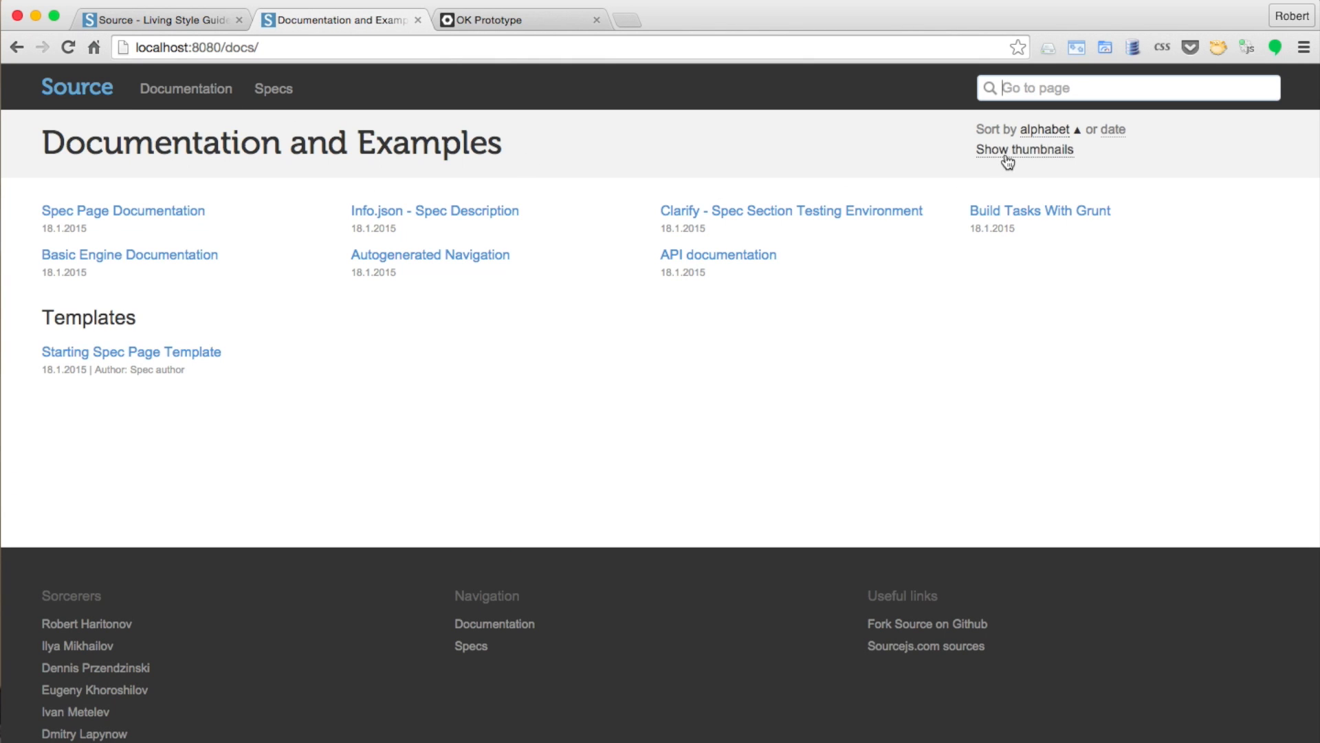
left_click(1024, 149)
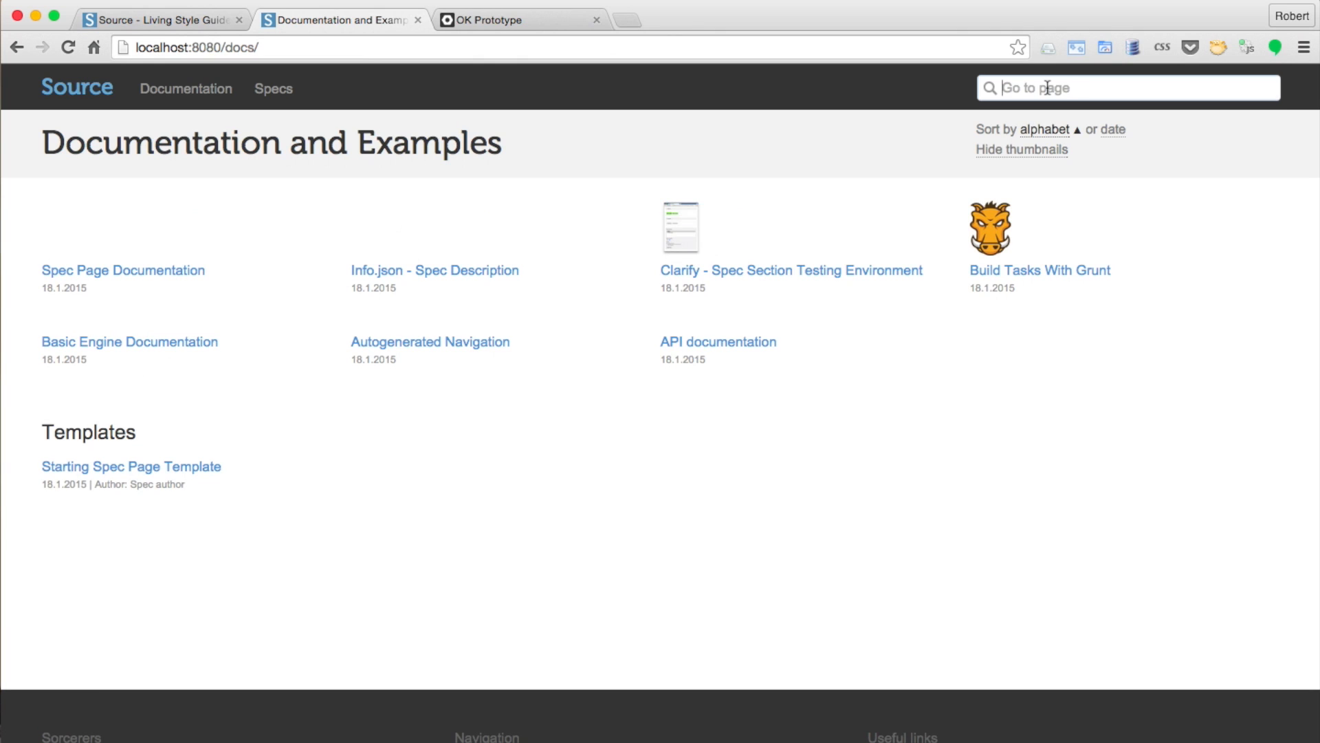
type("btn")
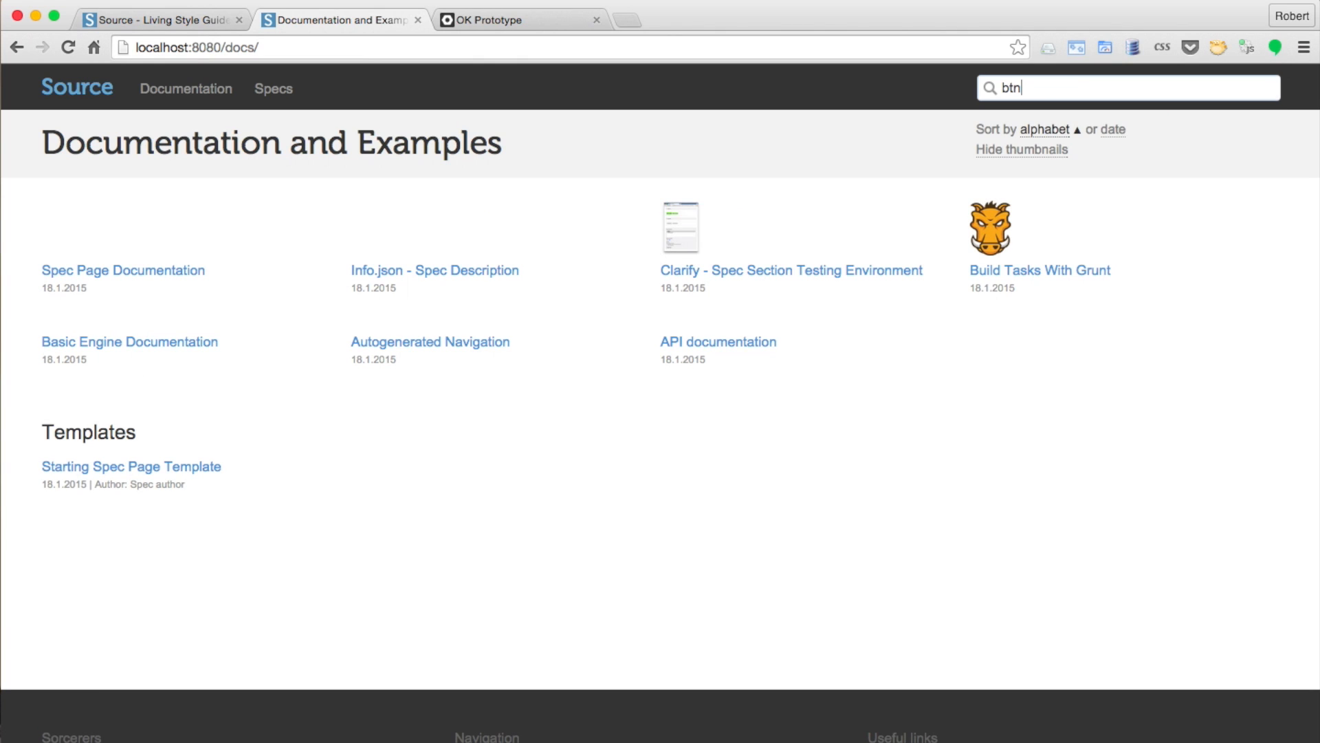
type("utt")
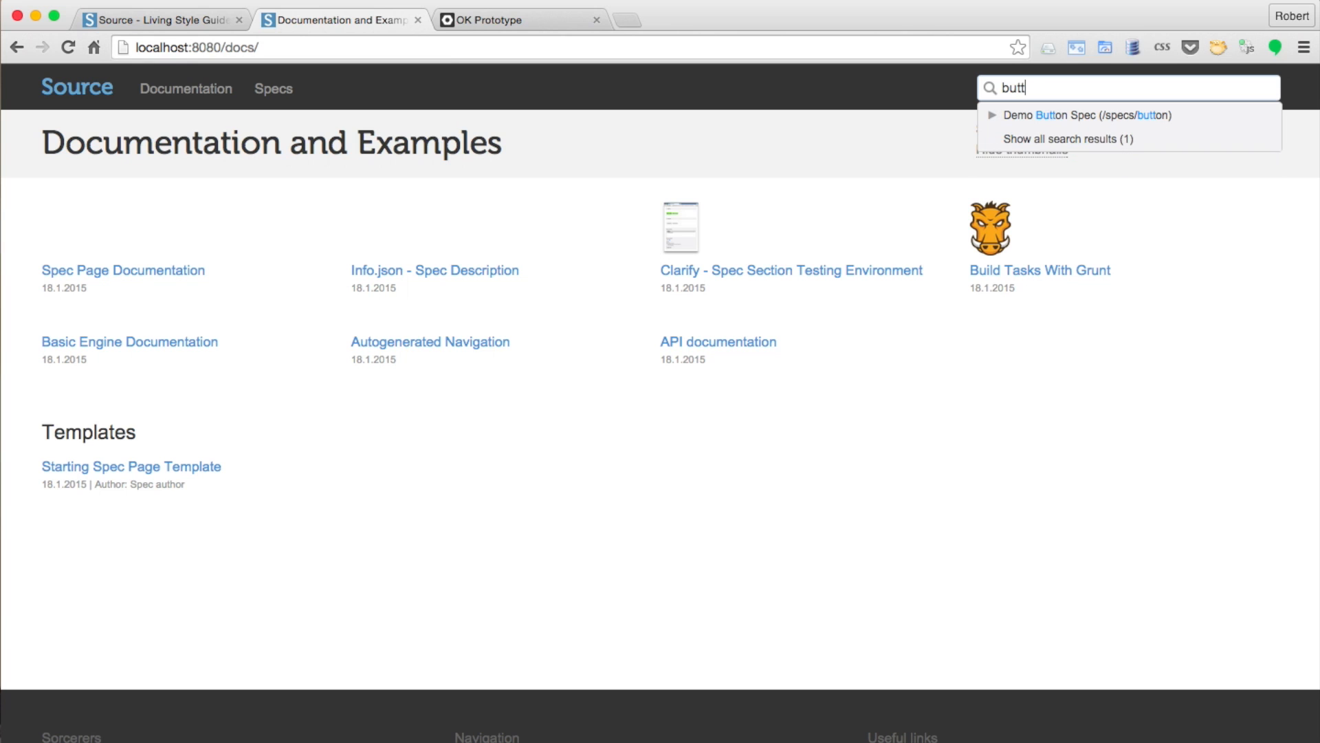
left_click(1085, 116)
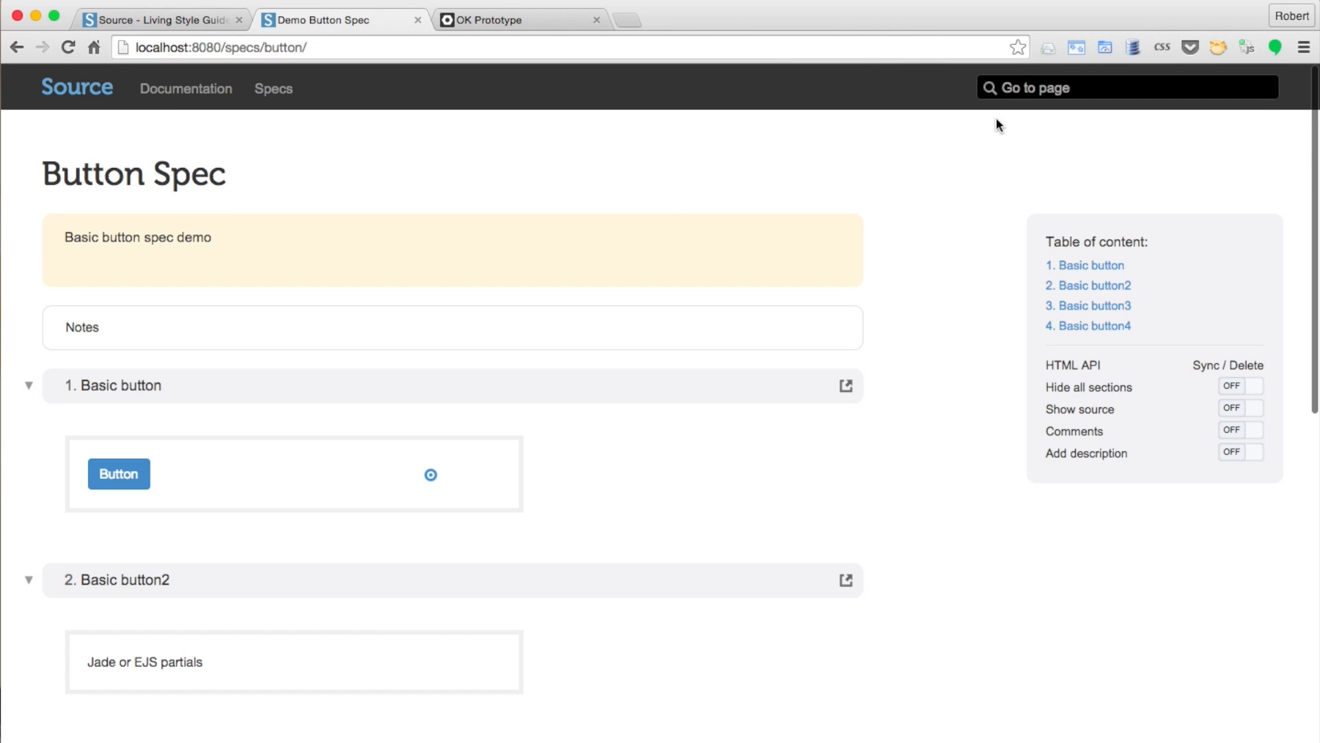
scroll("down", 3)
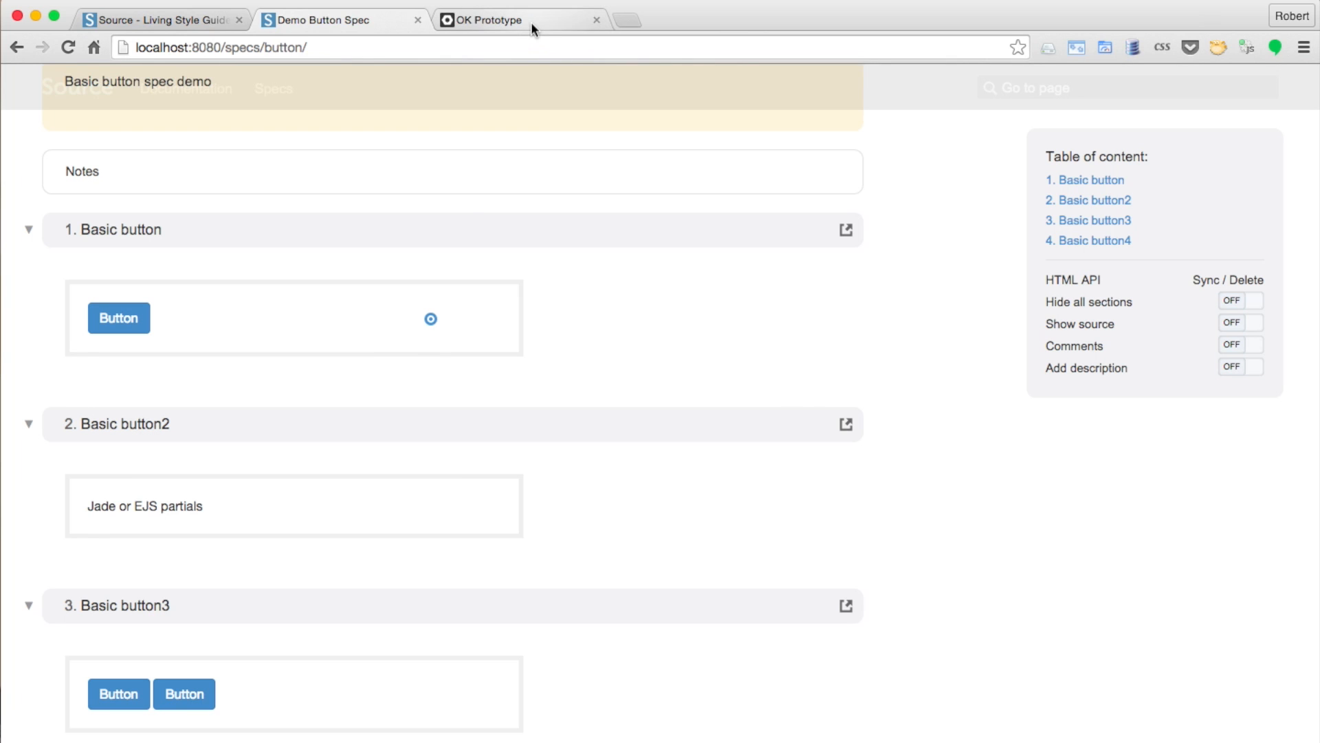
Switch to the OK Prototype style guide tab.
left_click(518, 19)
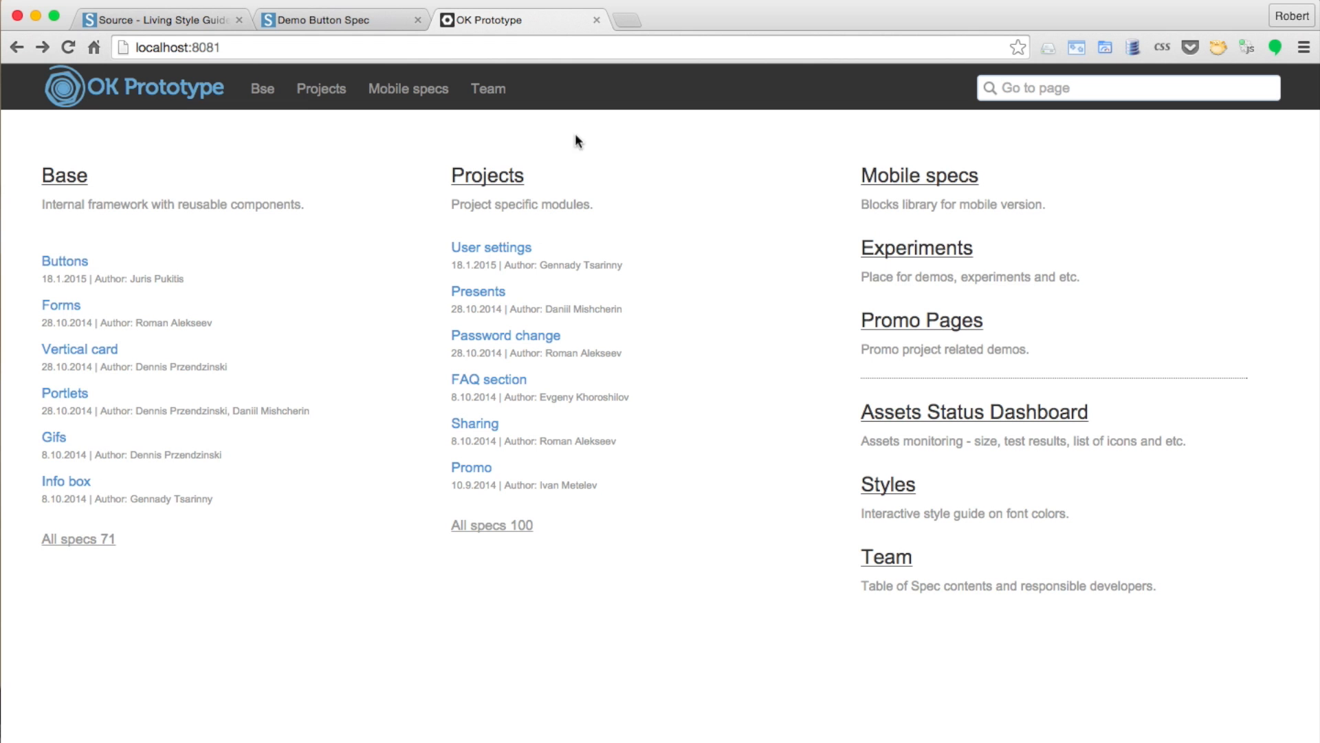
mouse_move(964, 616)
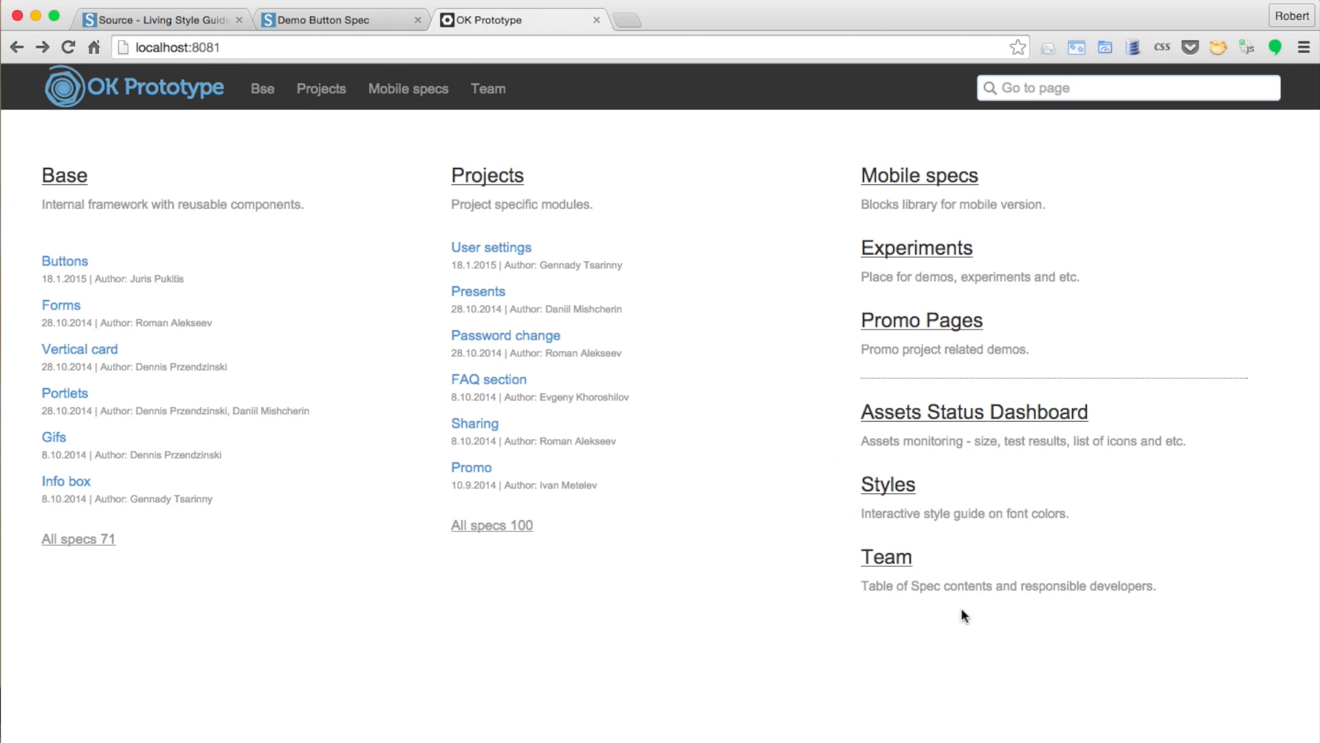
mouse_move(799, 165)
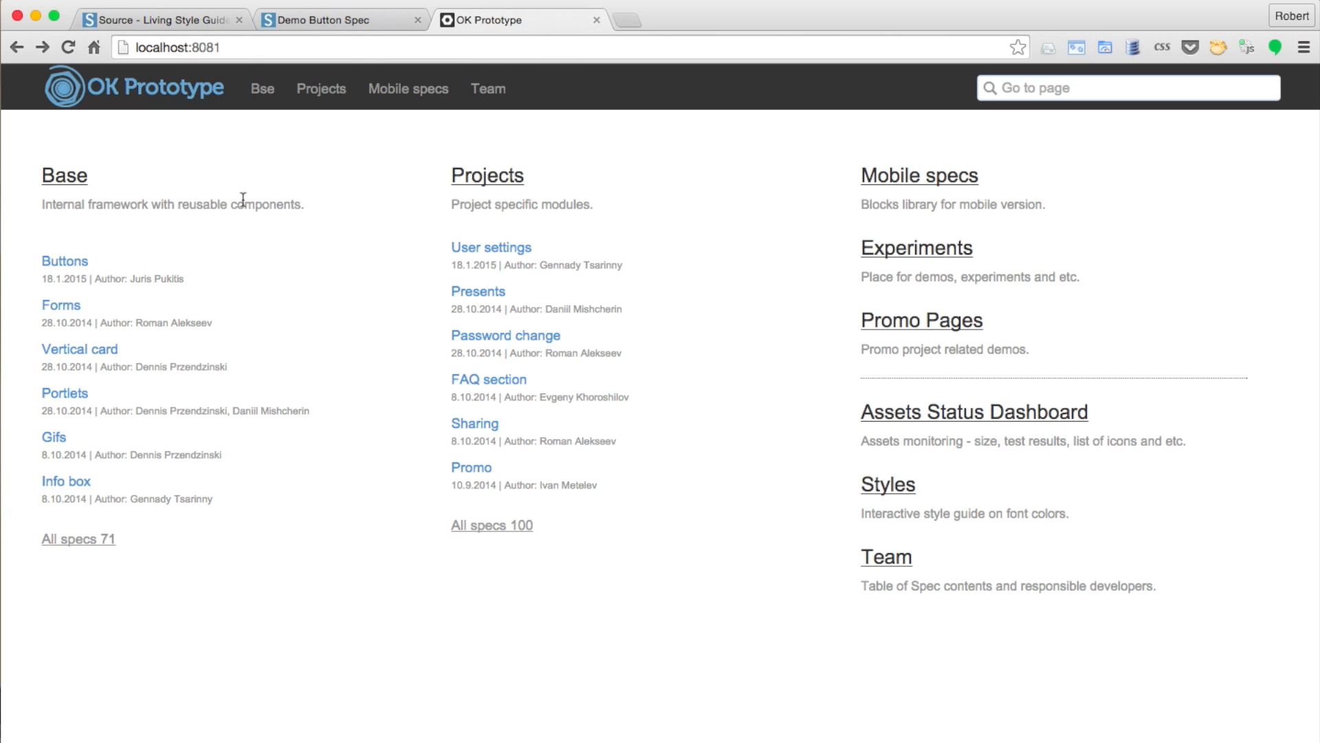
left_click(64, 261)
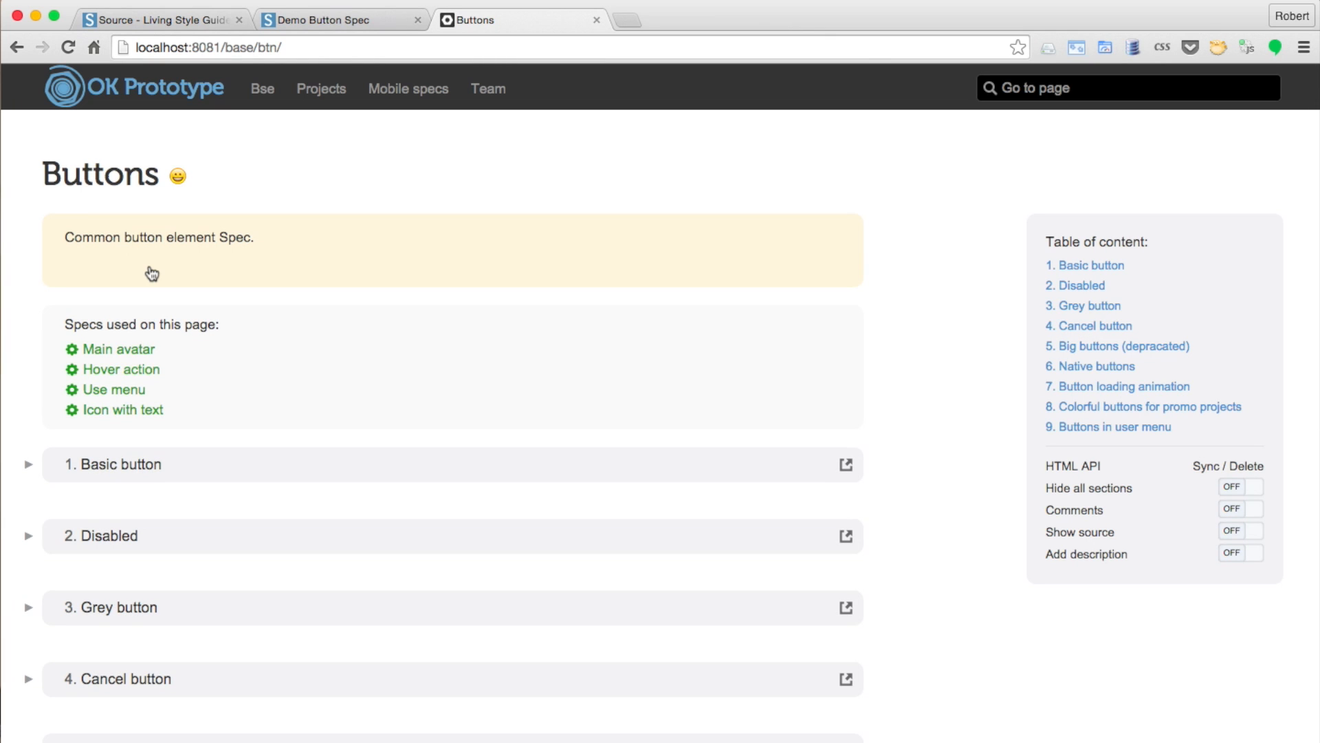
mouse_move(1239, 498)
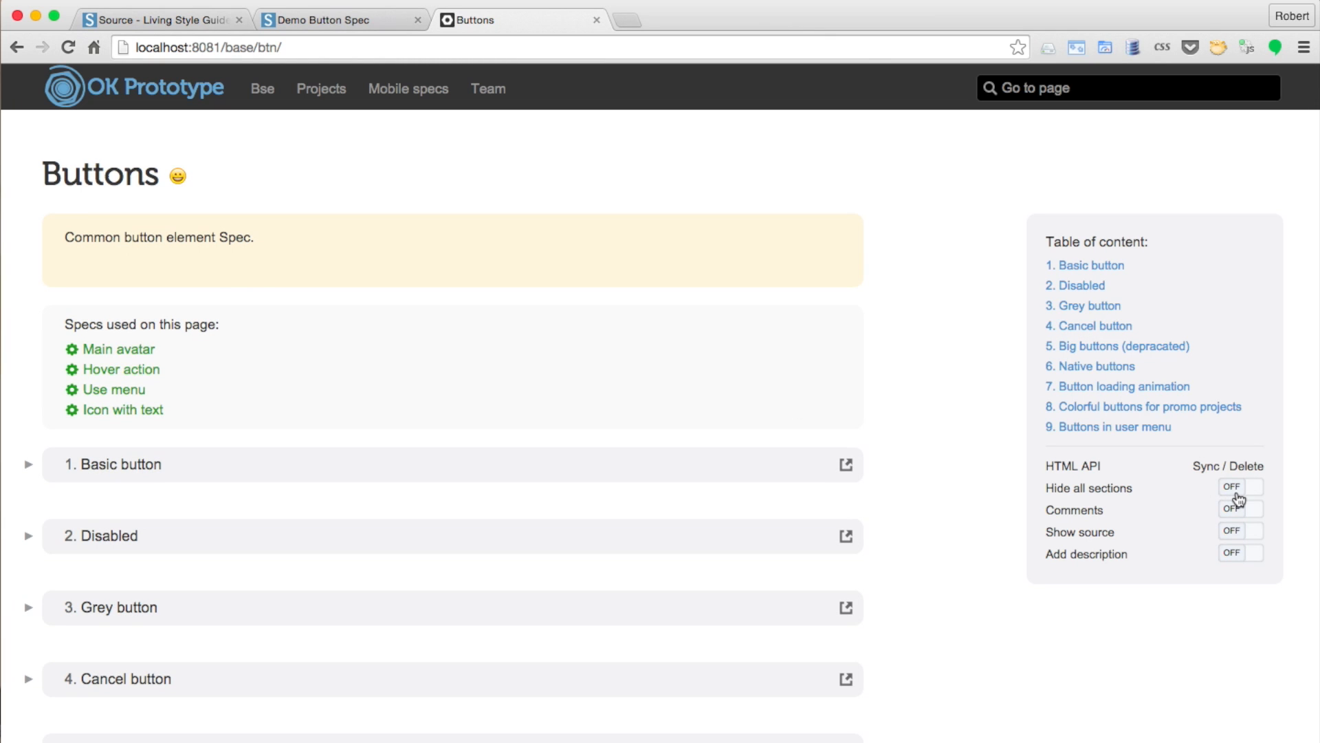
left_click(113, 464)
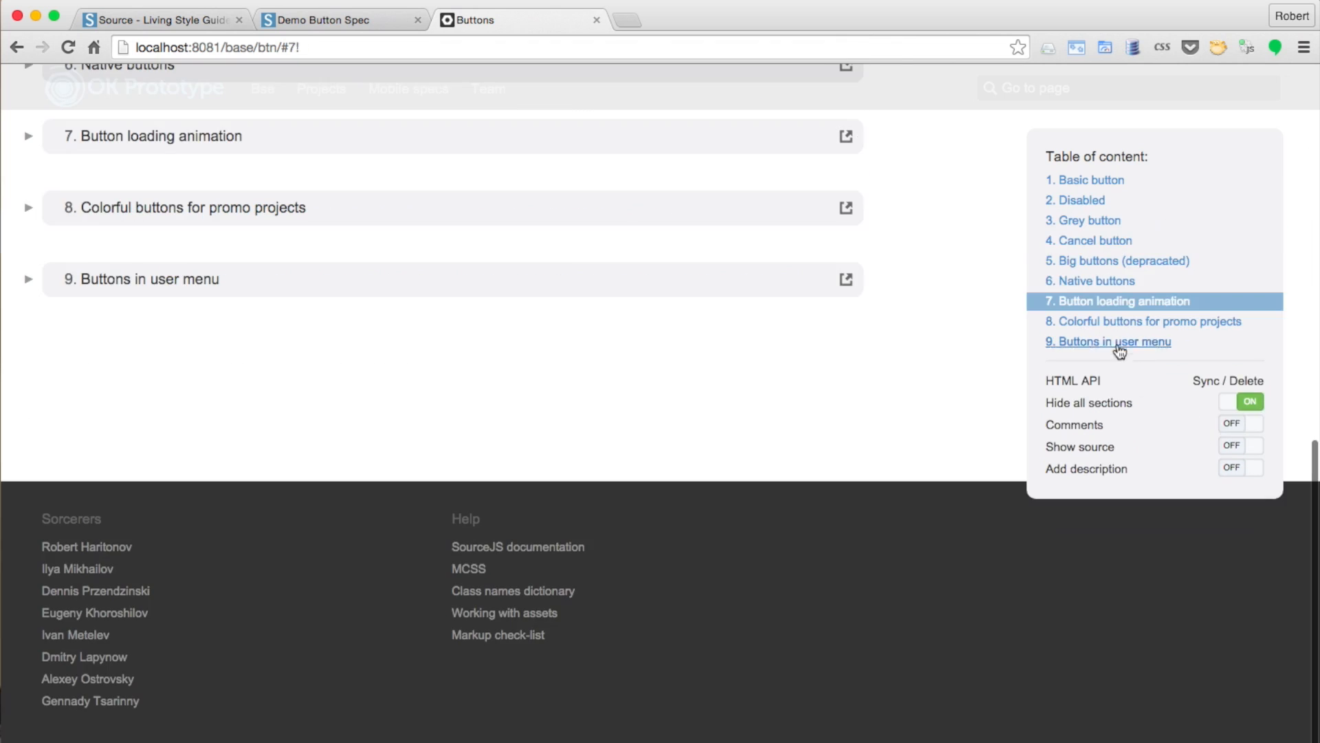
left_click(1108, 341)
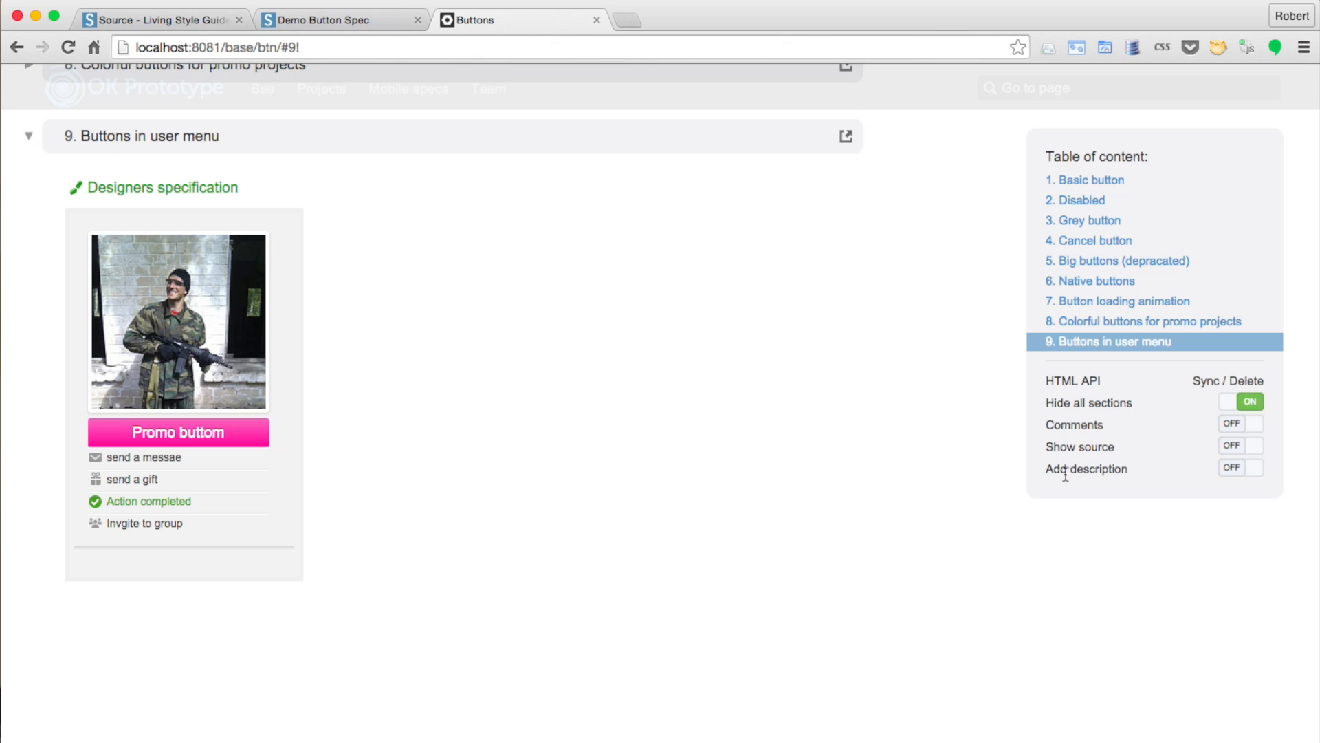
left_click(1239, 423)
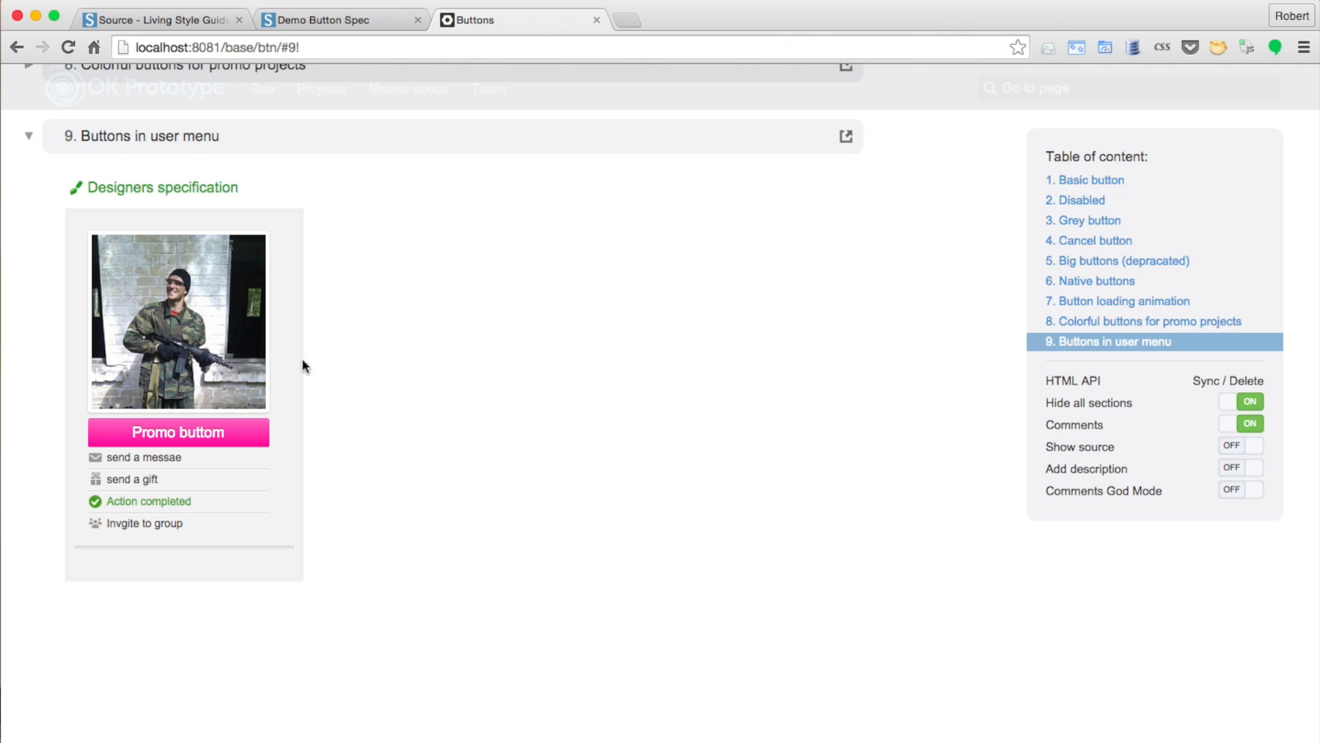
left_click(289, 350)
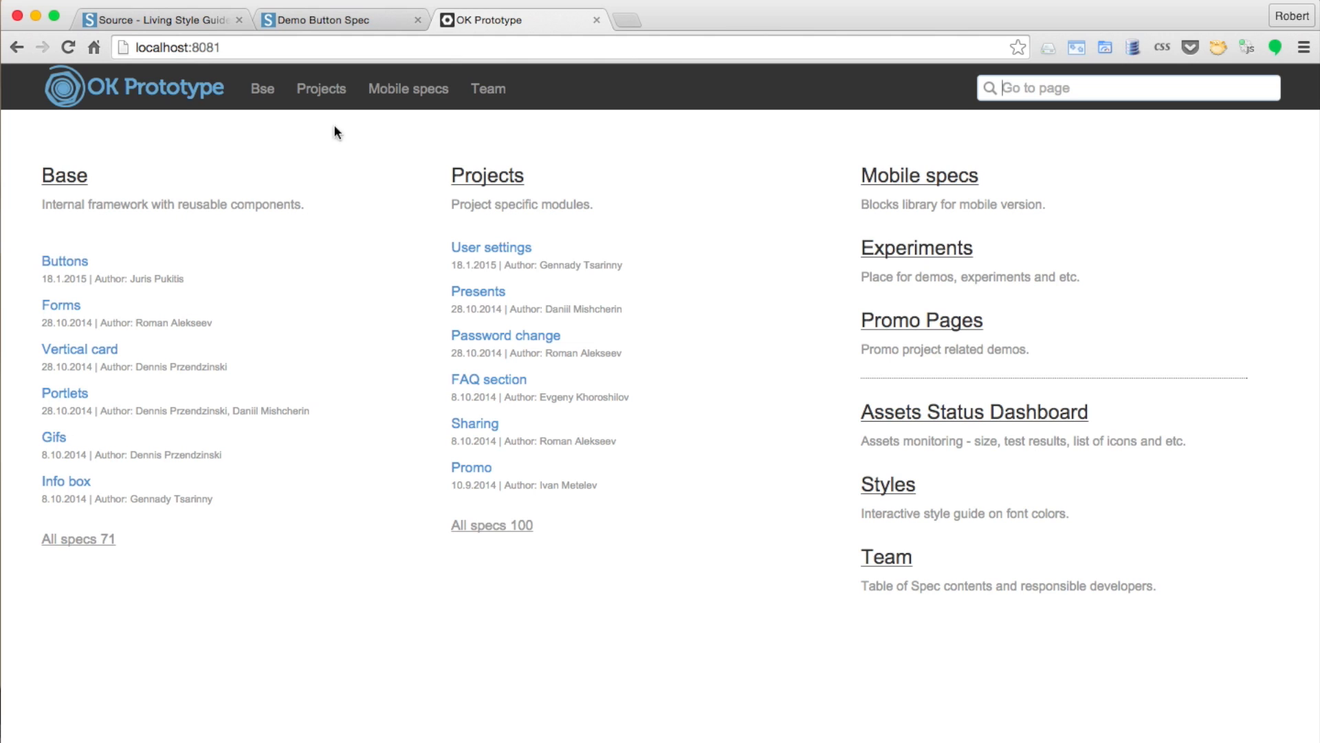
Open User settings from the Projects catalog and scroll to its Publicity section.
left_click(491, 247)
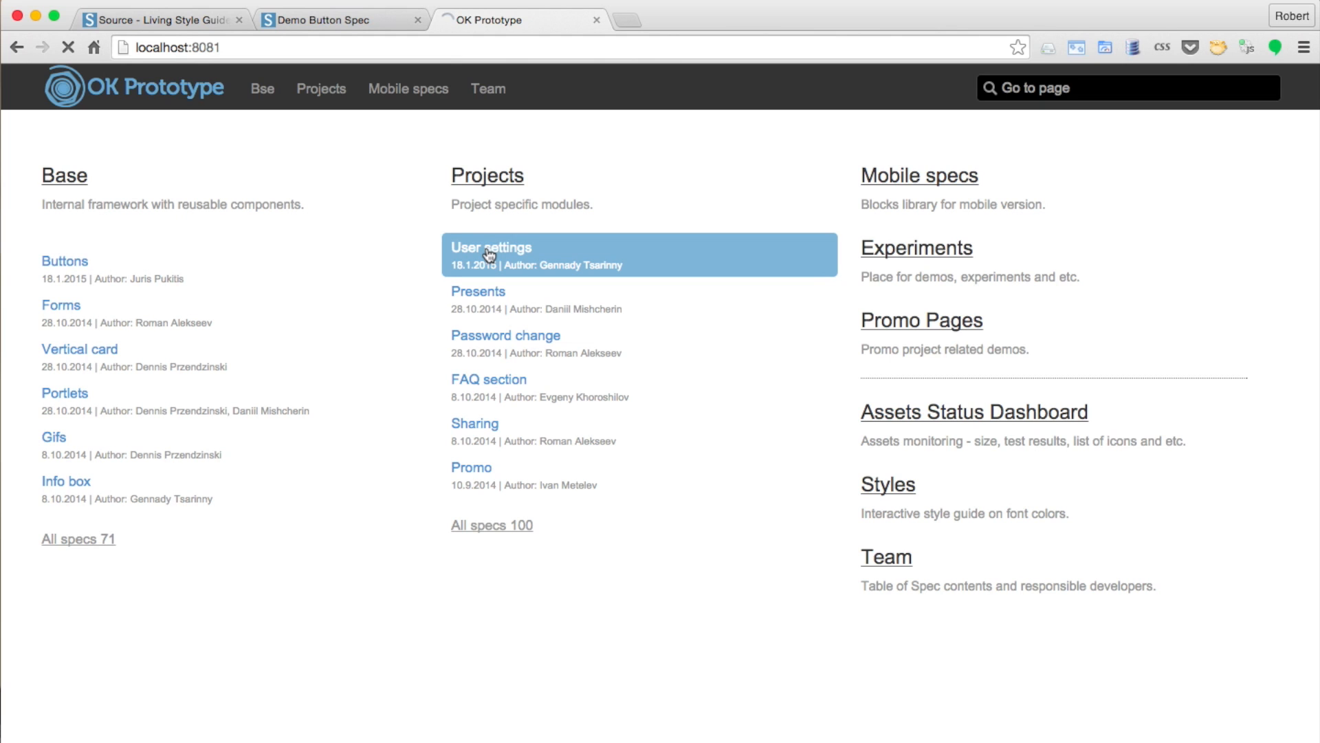
left_click(491, 248)
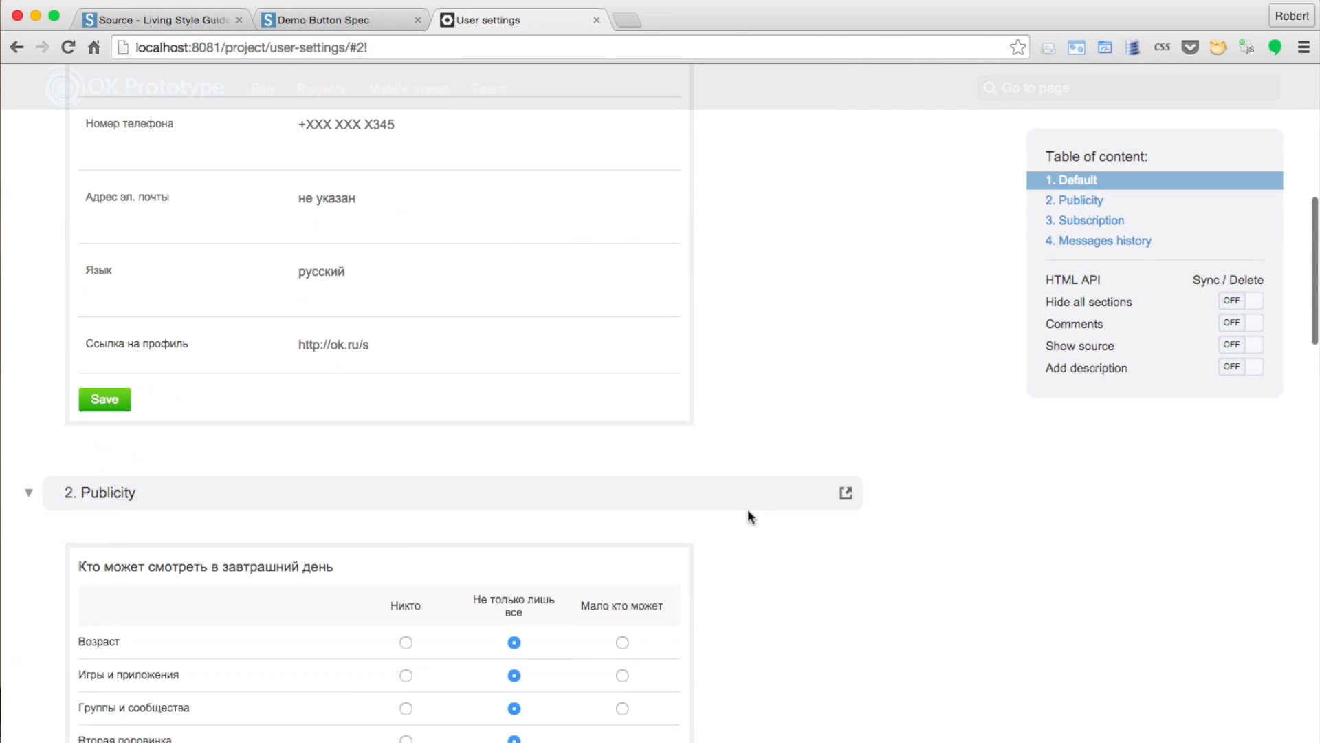
scroll("down", 3)
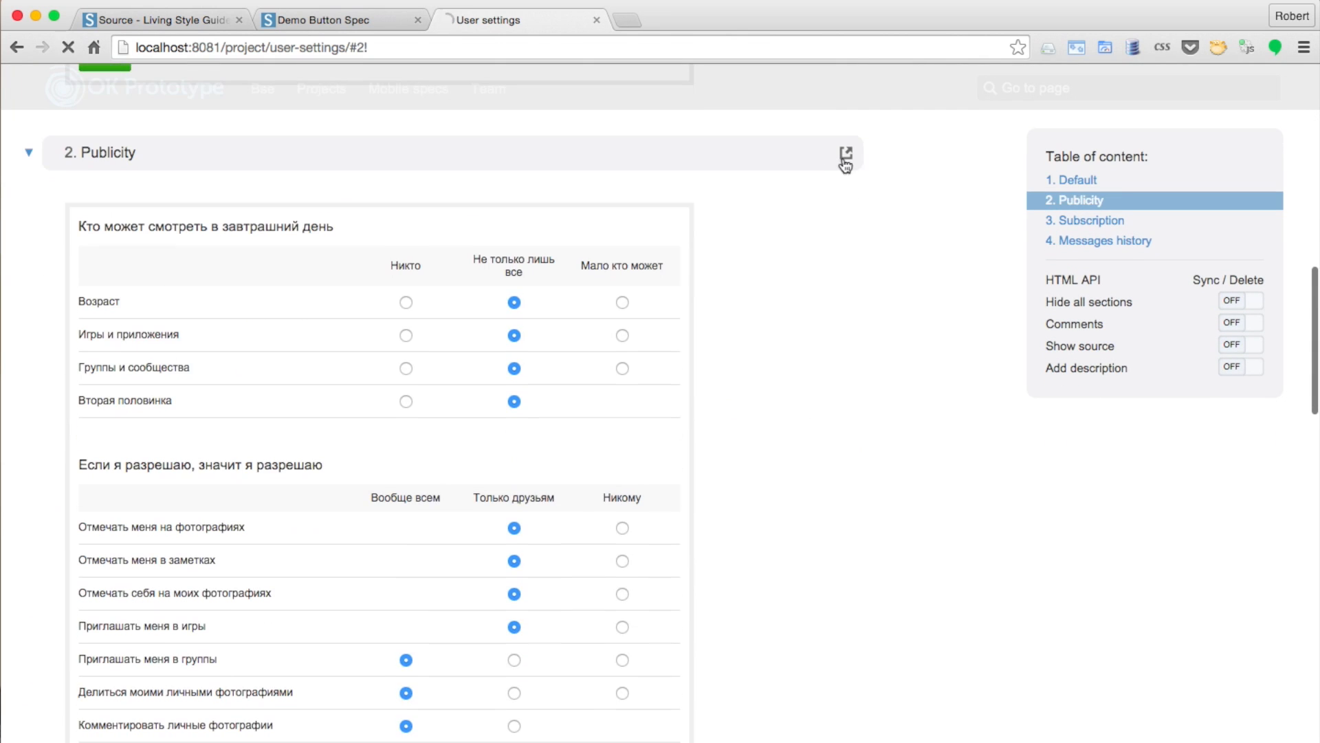
Render only the Publicity section in Clarify using the 'clear' template.
left_click(848, 156)
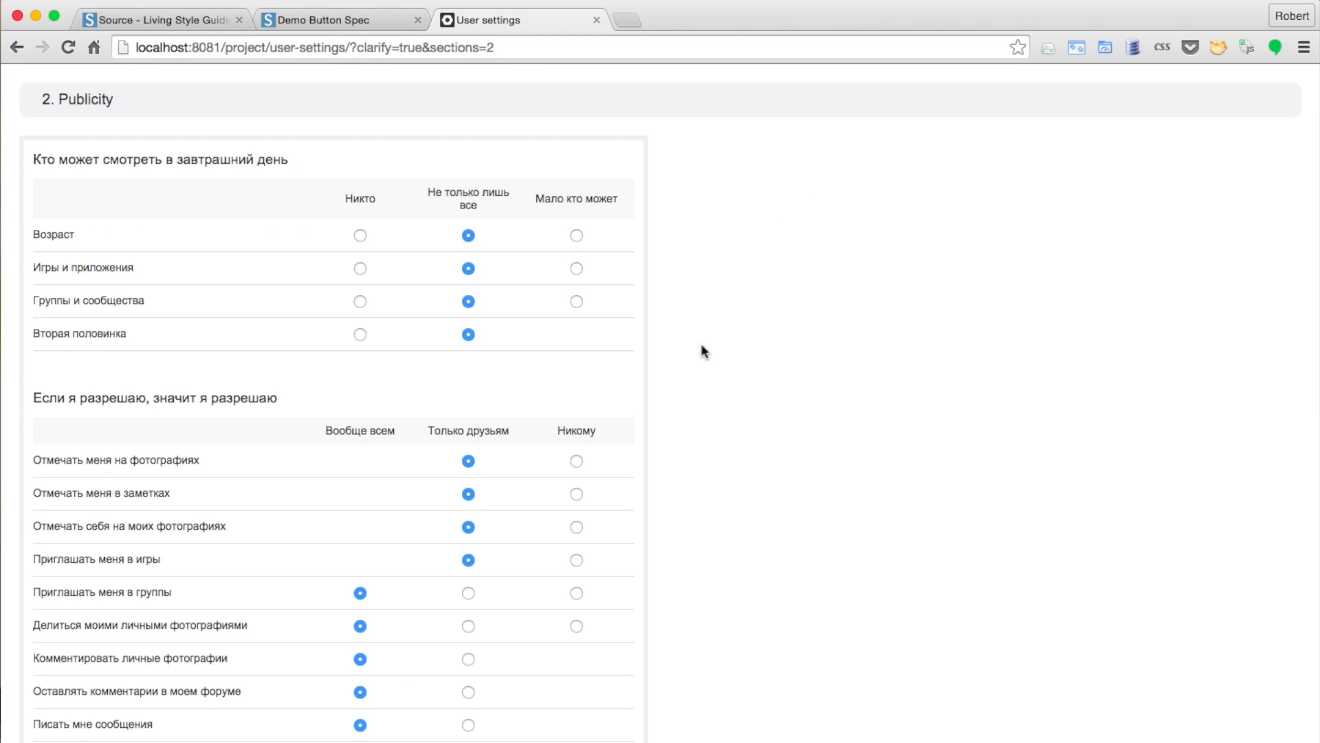
scroll("down", 3)
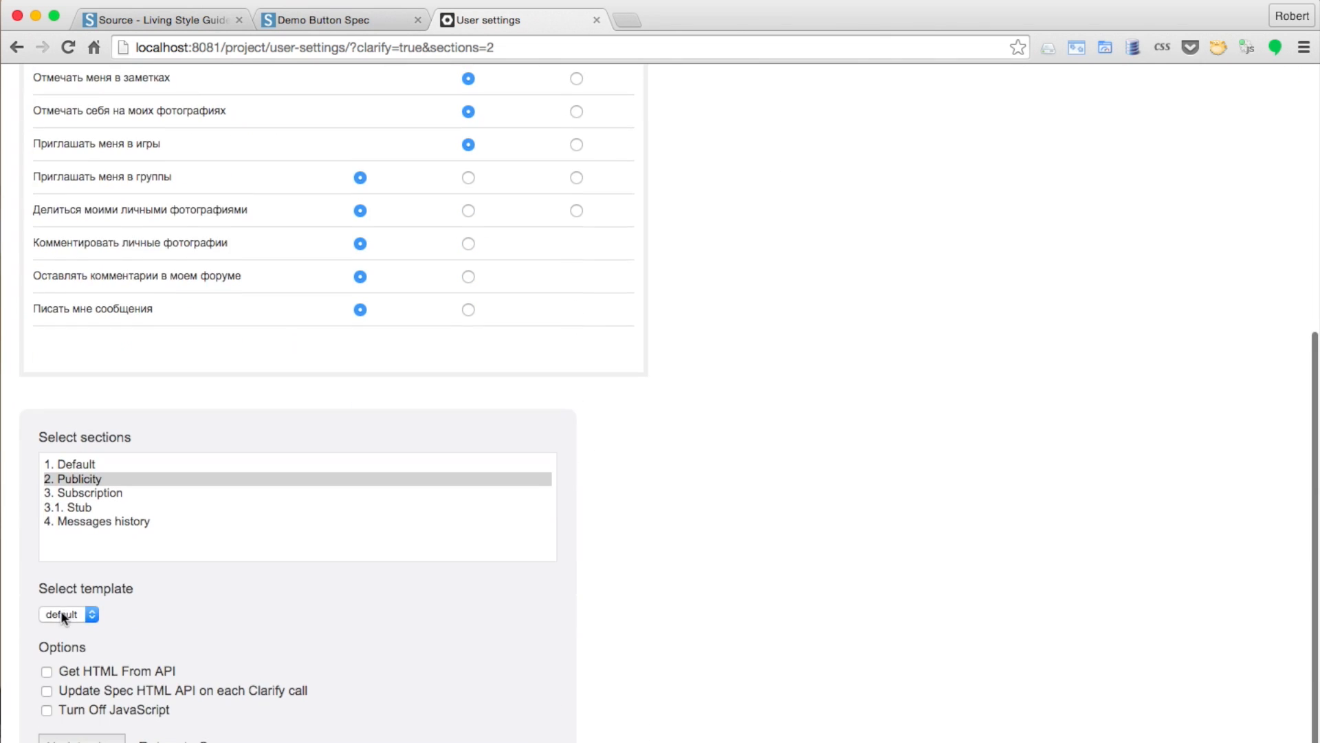
left_click(68, 614)
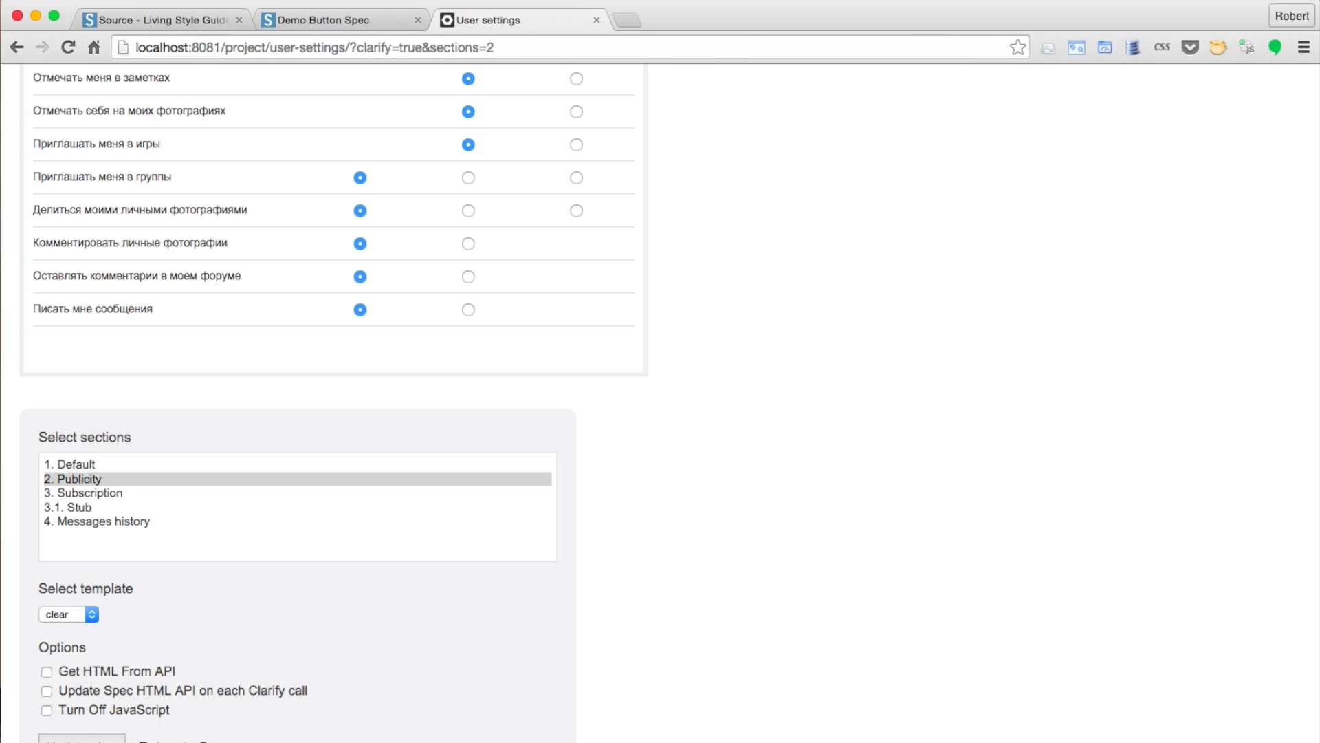
left_click(69, 614)
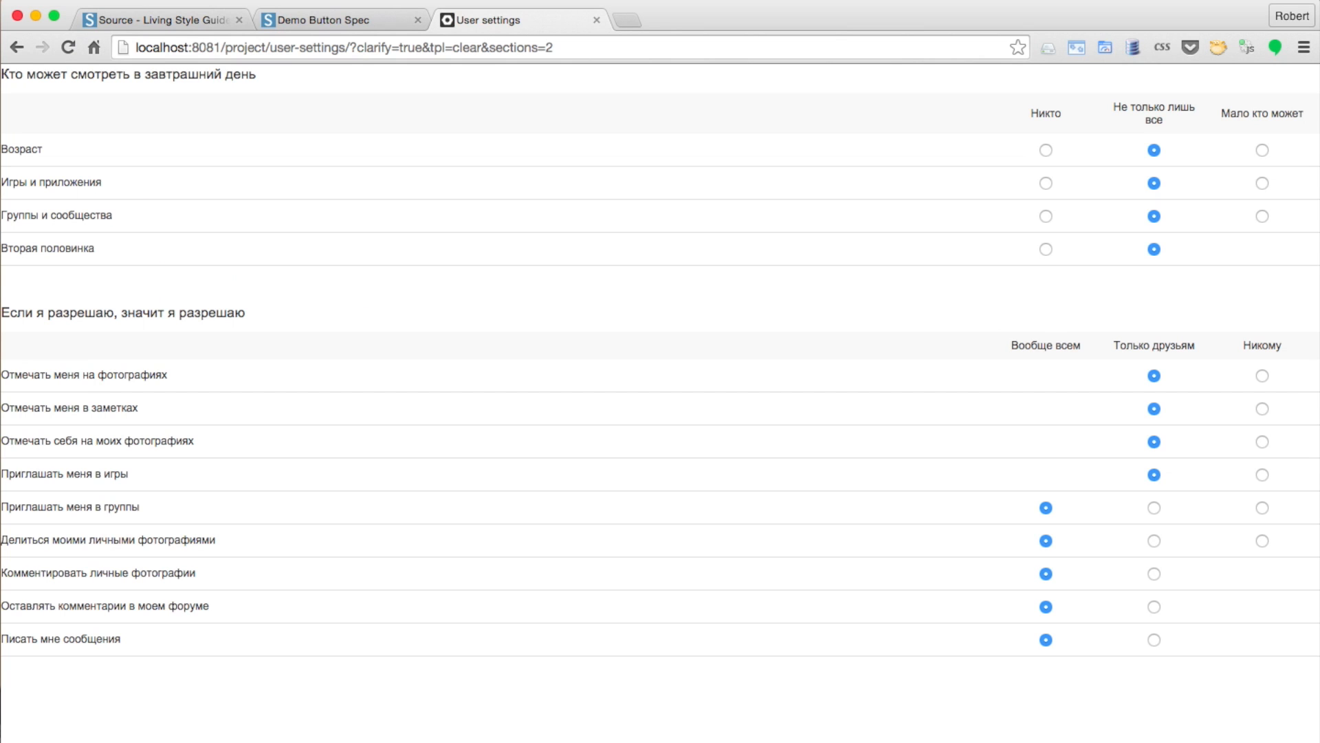
mouse_move(188, 219)
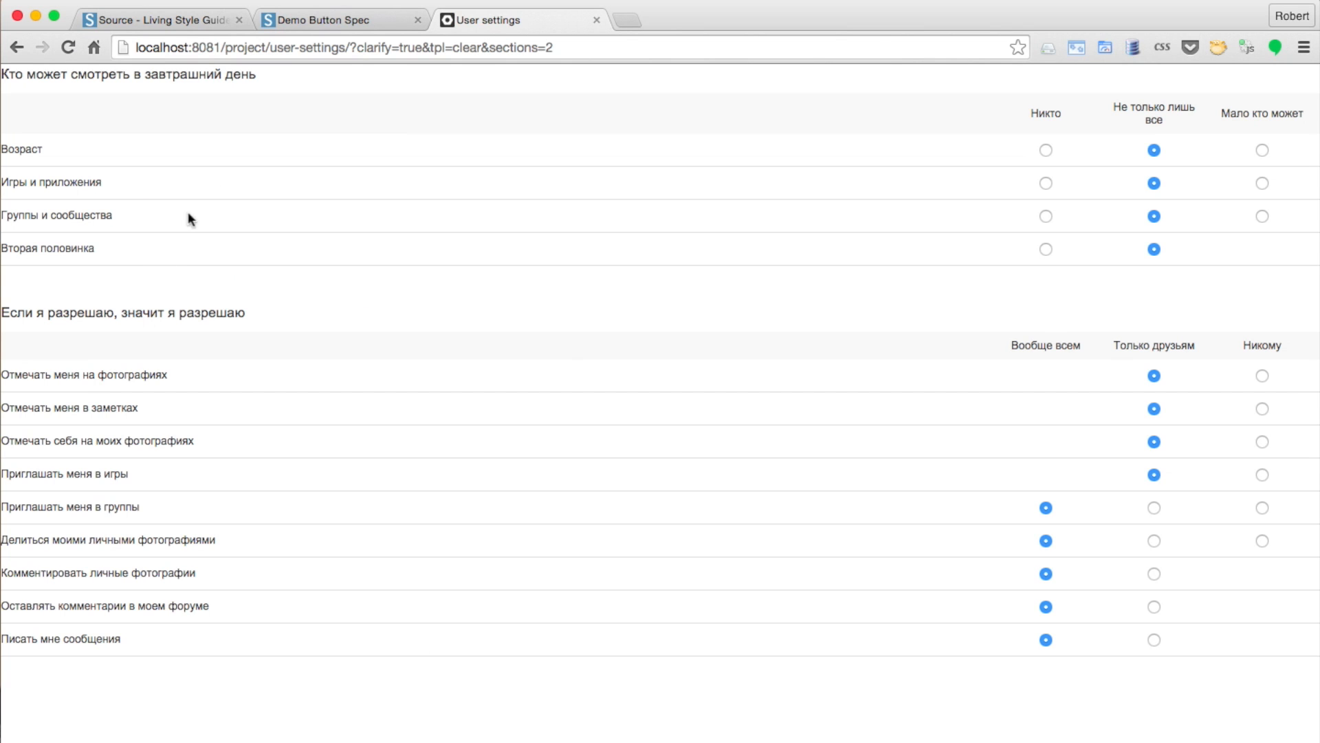
Open the sourcejs.com Documentation and jump to '6. Plugins'.
left_click(164, 19)
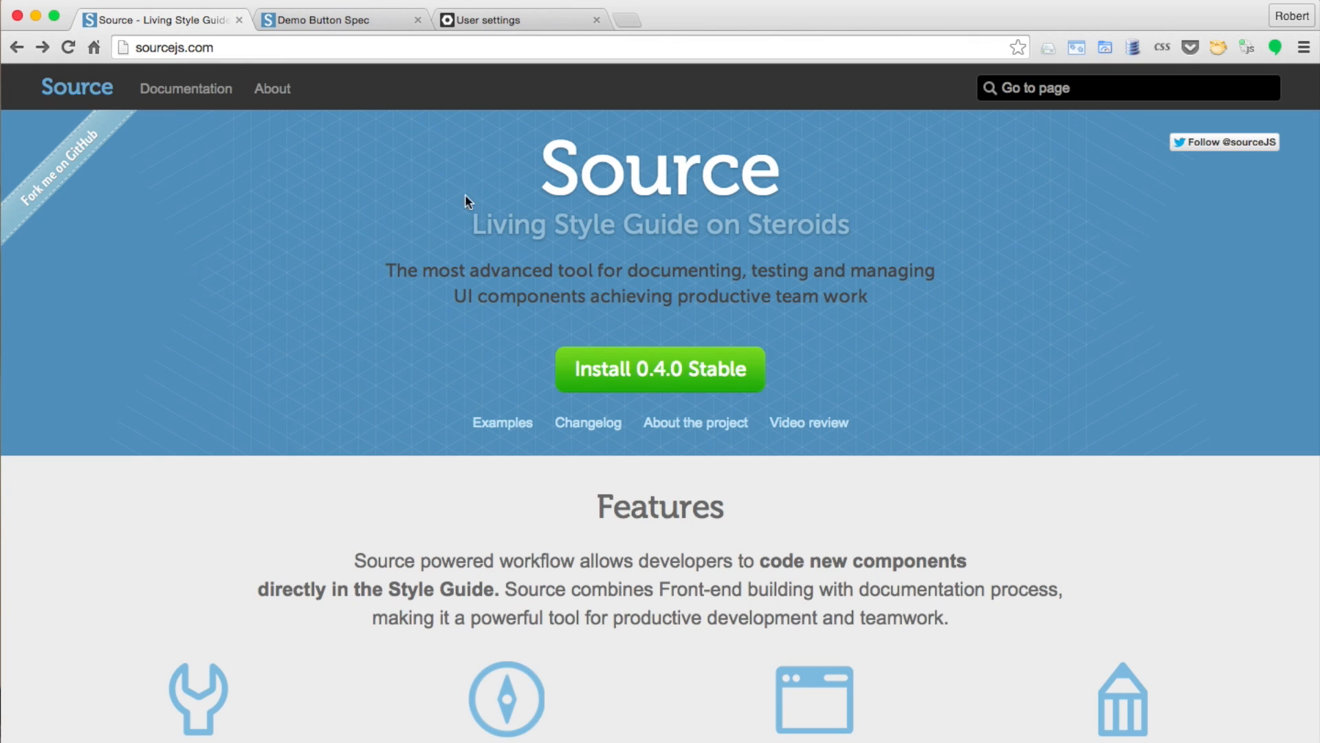
left_click(660, 368)
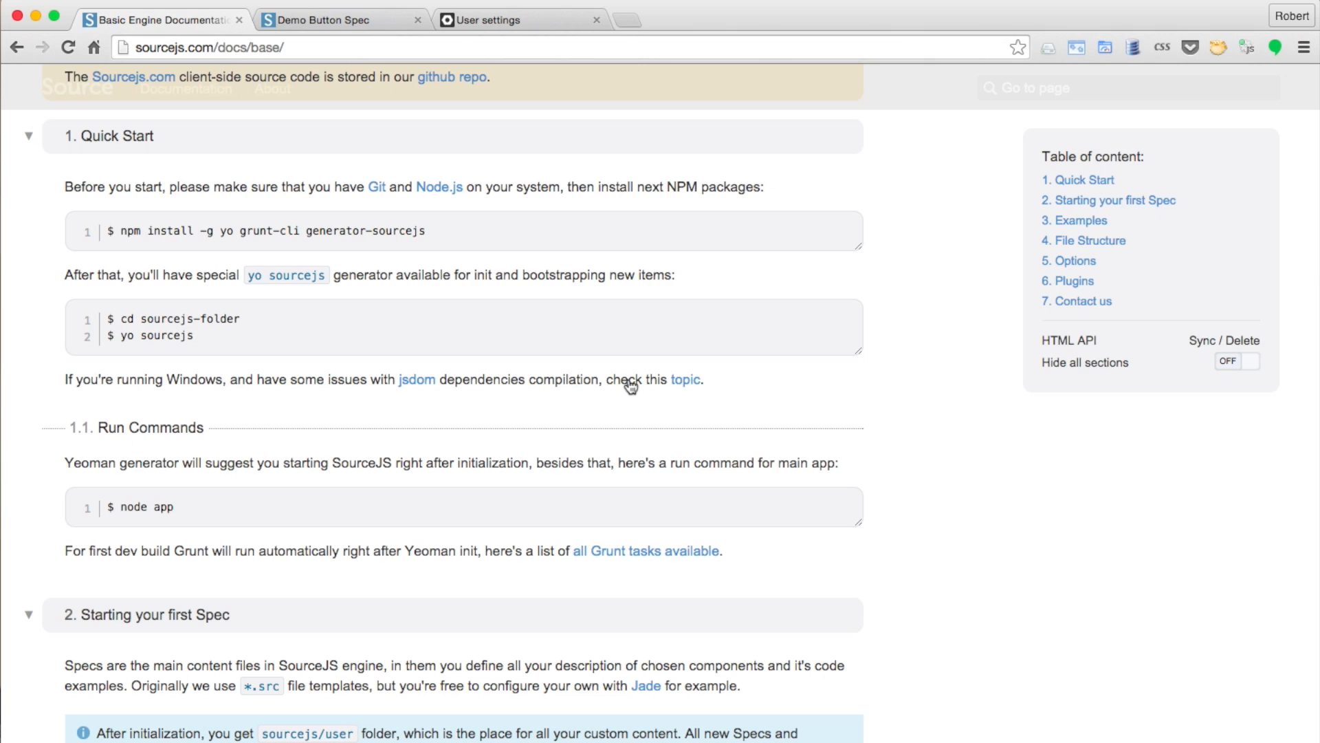
left_click(1072, 281)
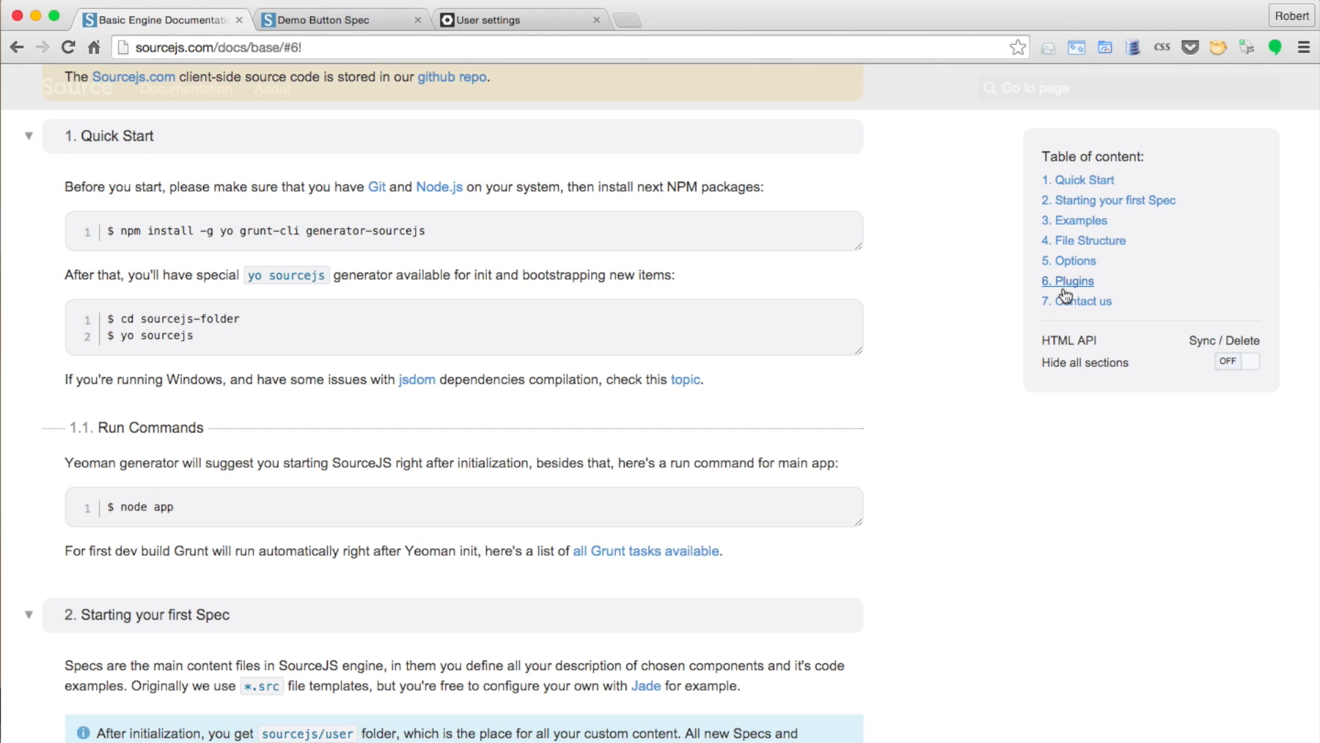
left_click(1071, 281)
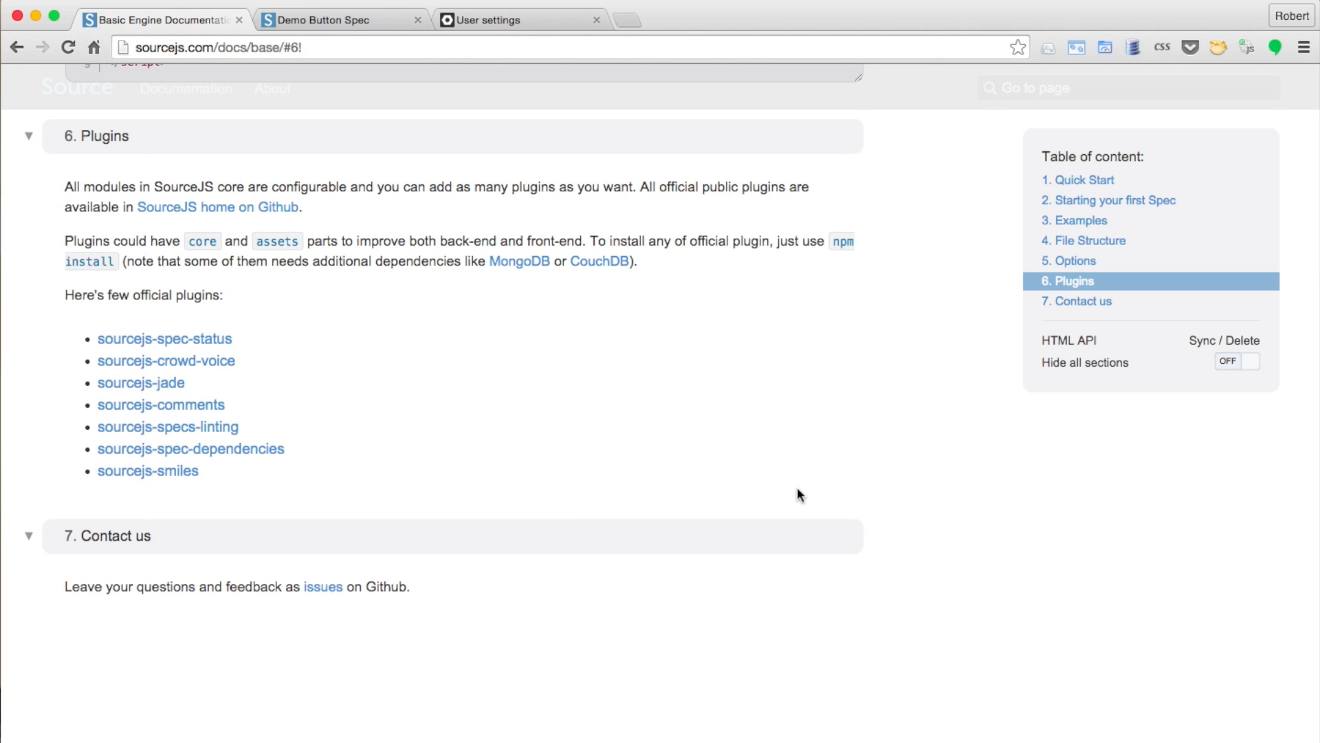
mouse_move(774, 526)
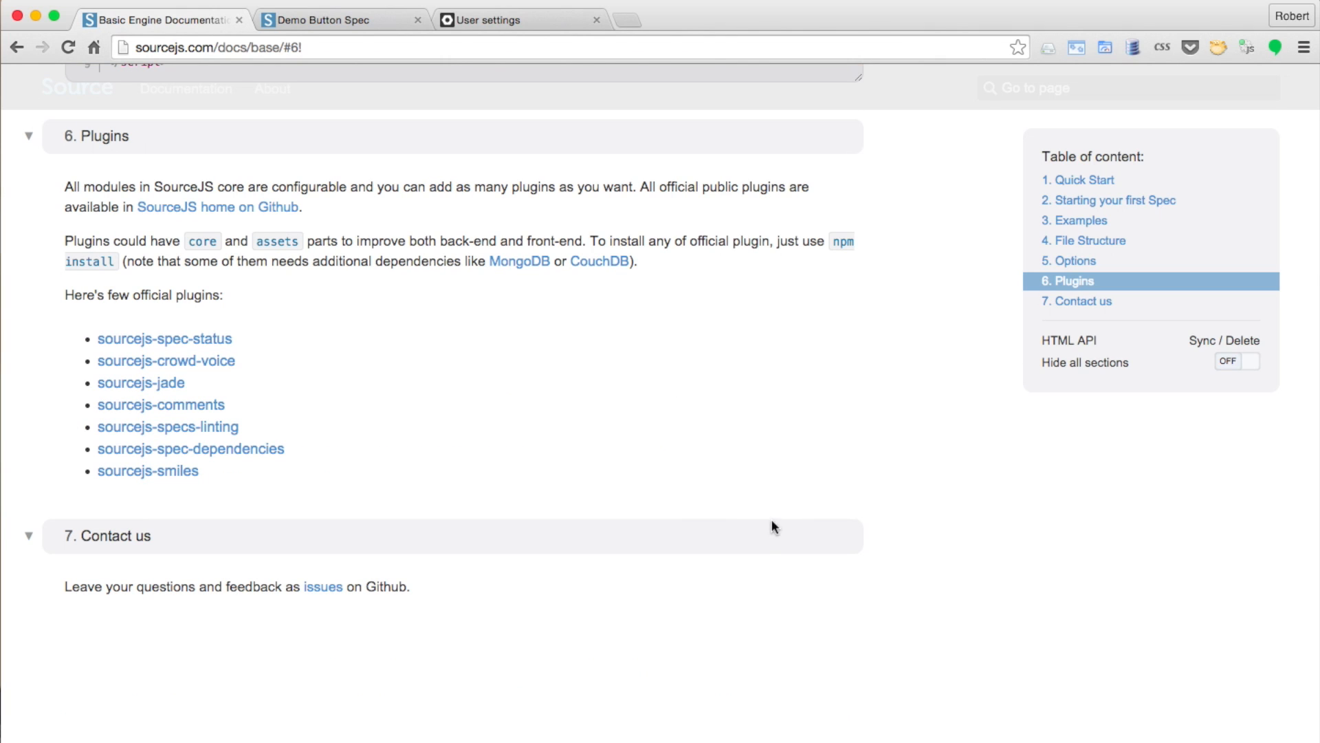